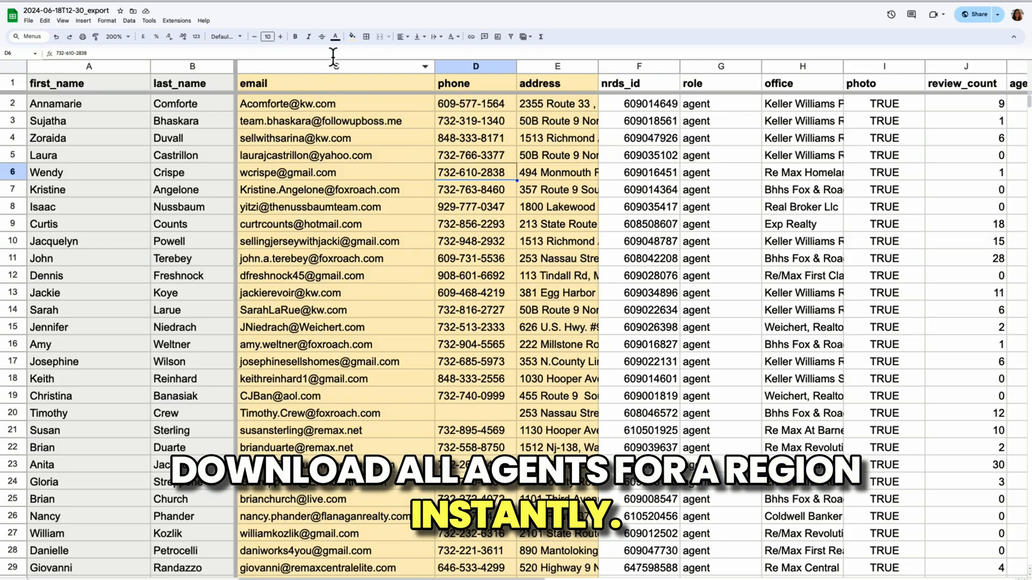
Switch to the realtor.com results listing 1,048 Monmouth, NJ real estate agents
scroll("right", 3)
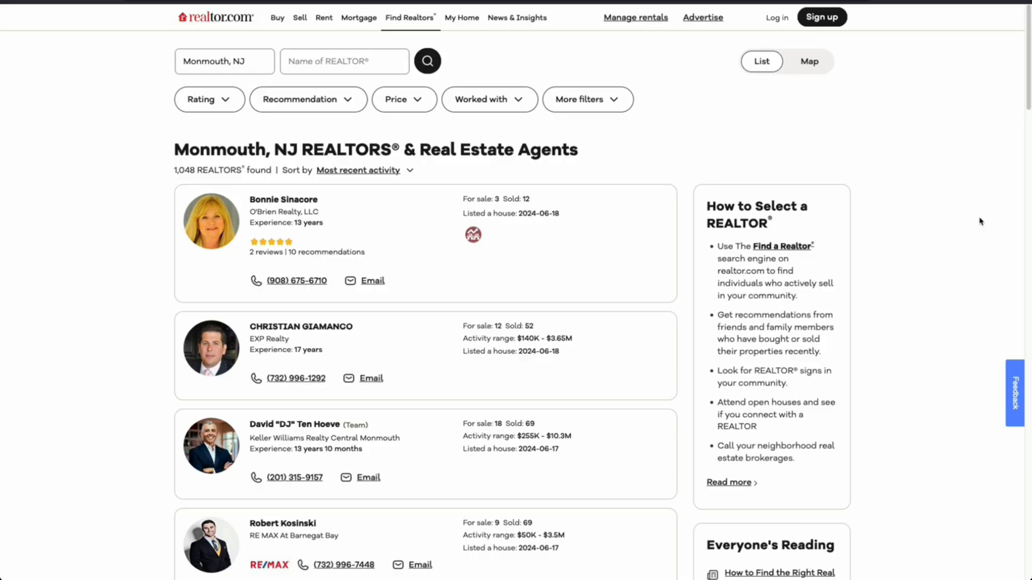
mouse_move(123, 58)
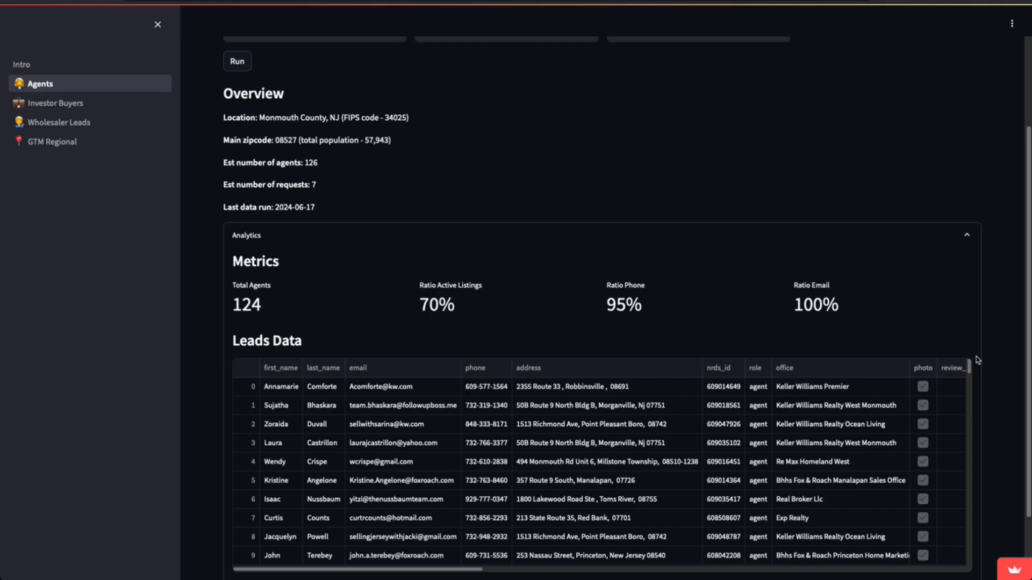
mouse_move(694, 179)
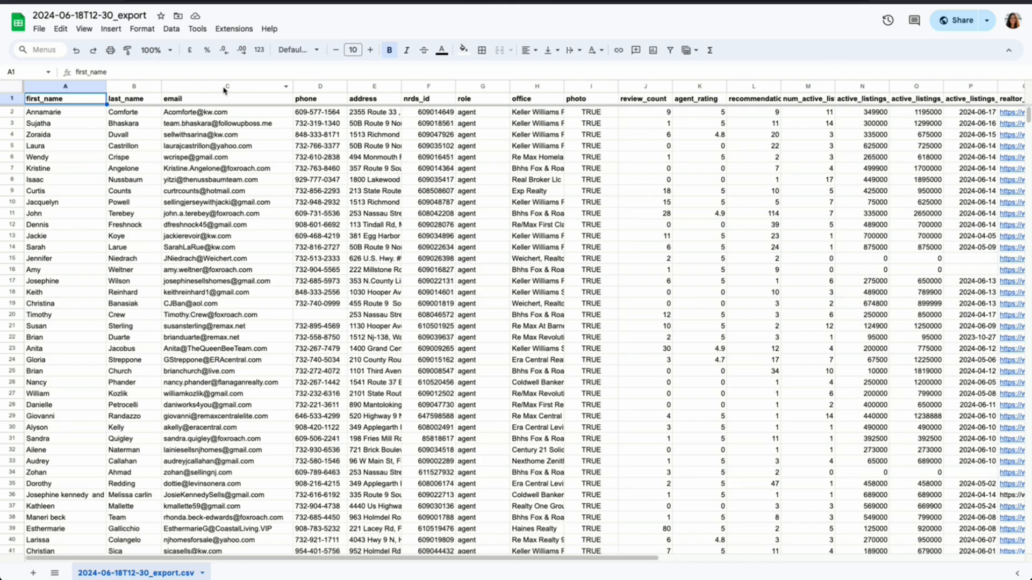
left_click(374, 98)
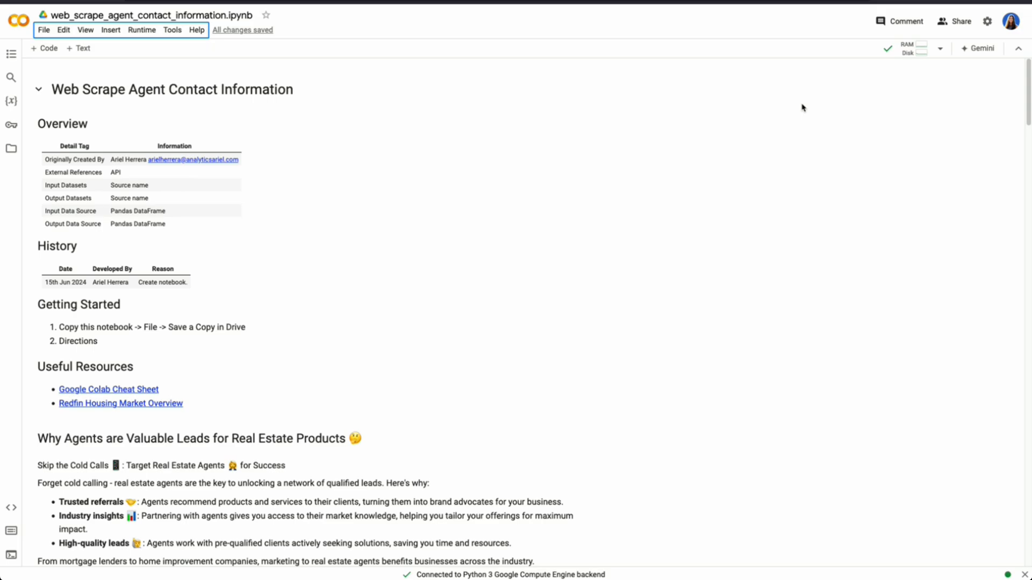
mouse_move(794, 185)
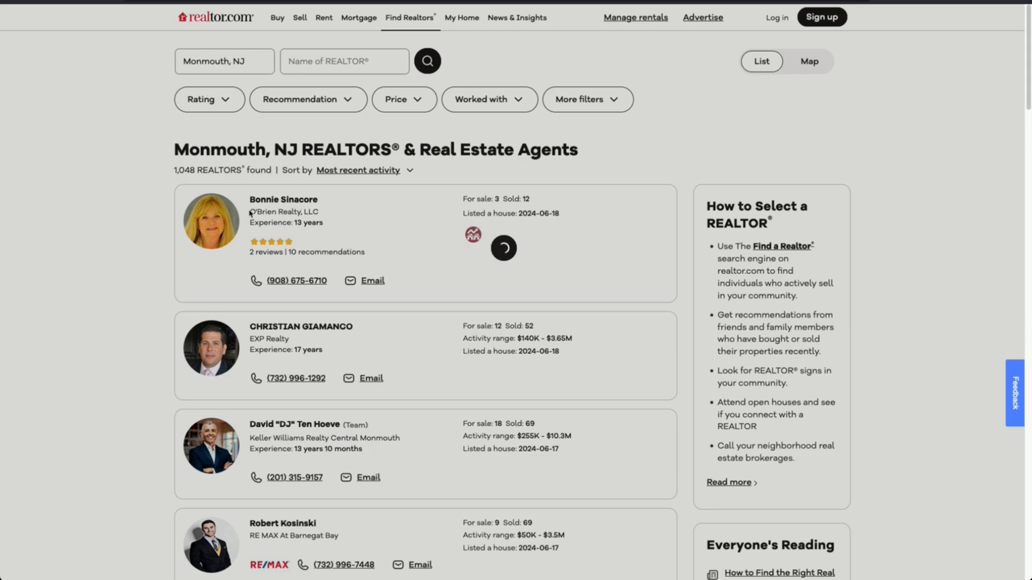
left_click(284, 200)
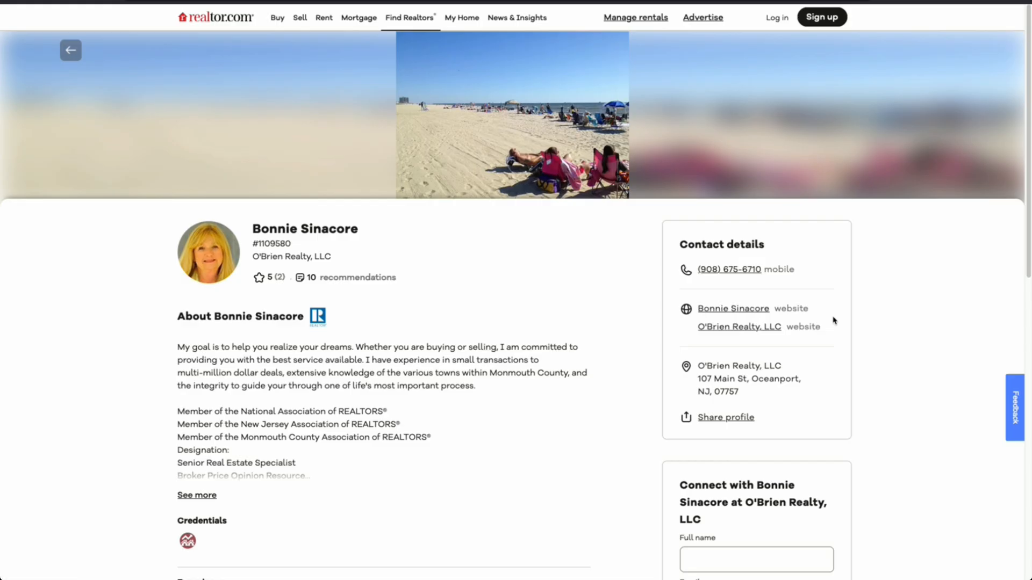
scroll("down", 3)
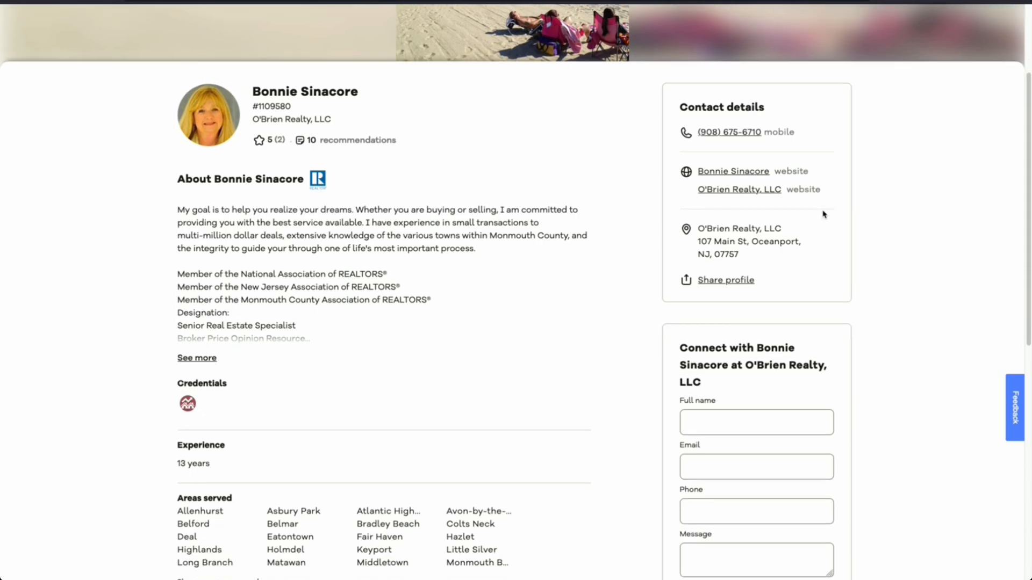
scroll("down", 3)
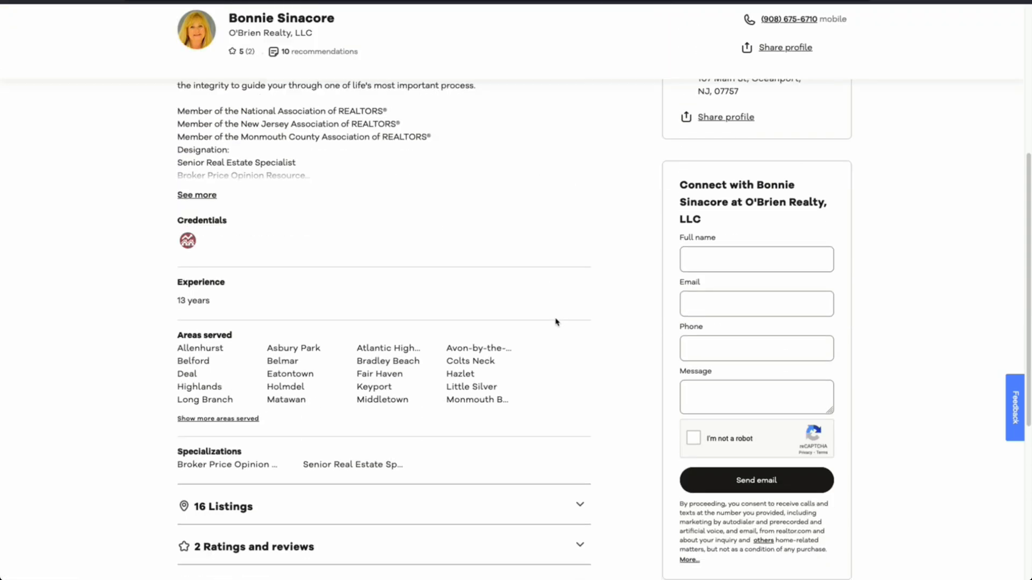
scroll("down", 3)
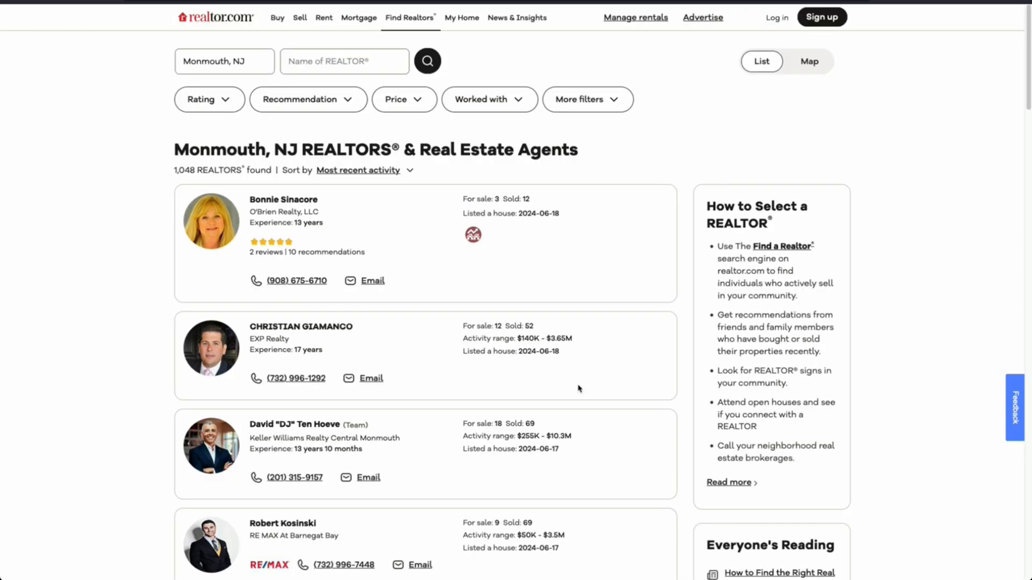
mouse_move(578, 388)
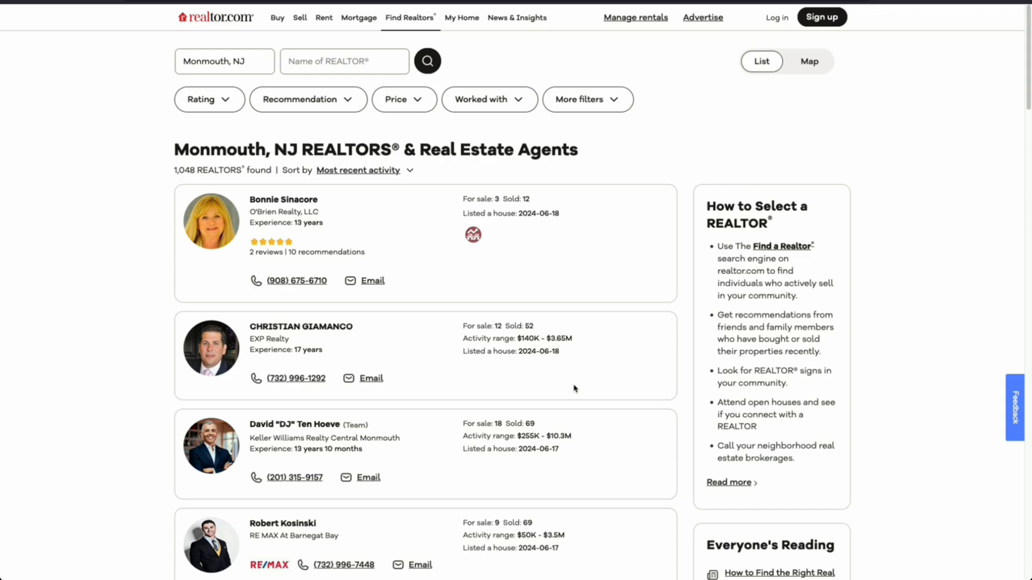
double_click(219, 150)
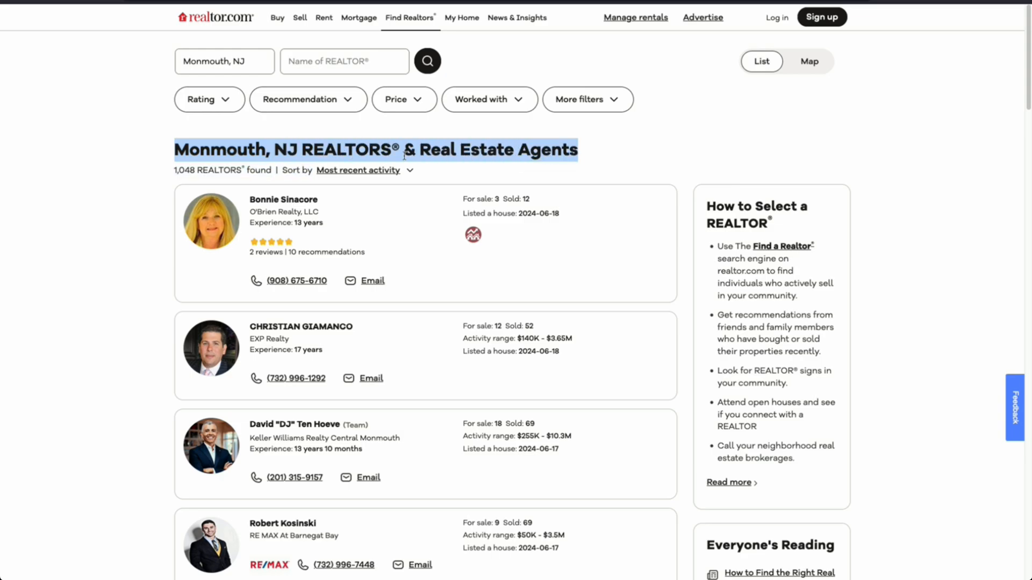
mouse_move(622, 174)
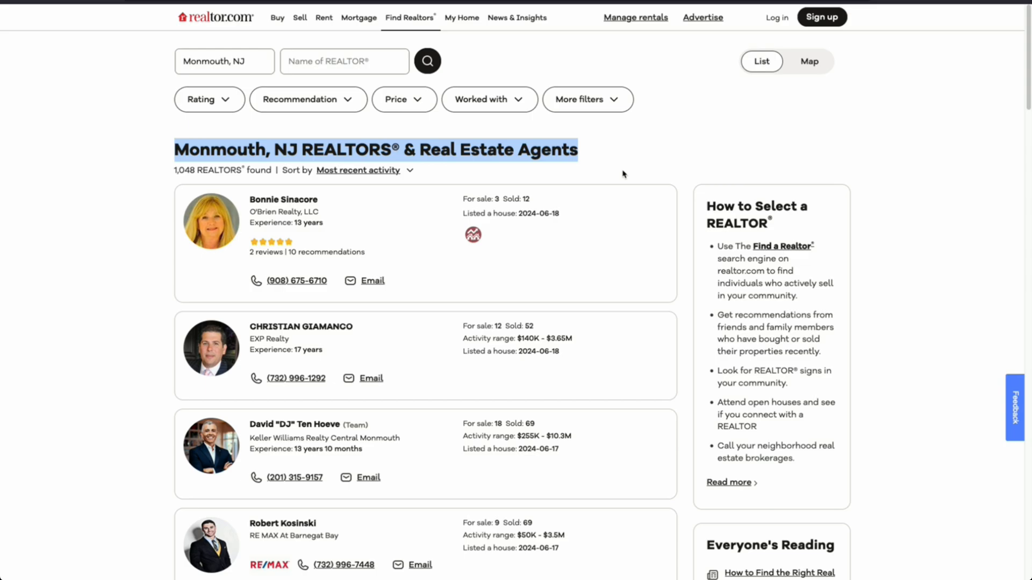
mouse_move(623, 175)
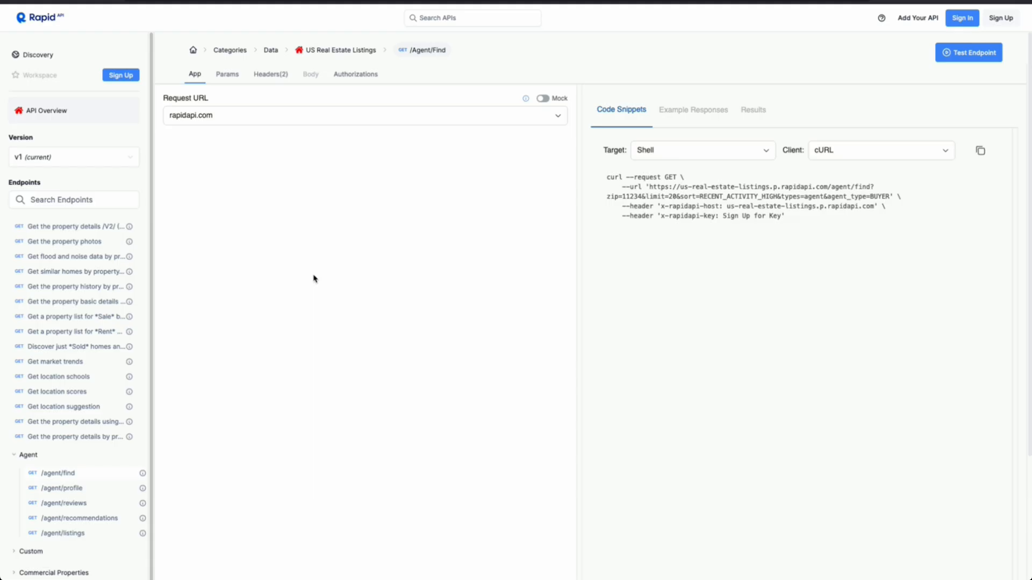
mouse_move(39, 17)
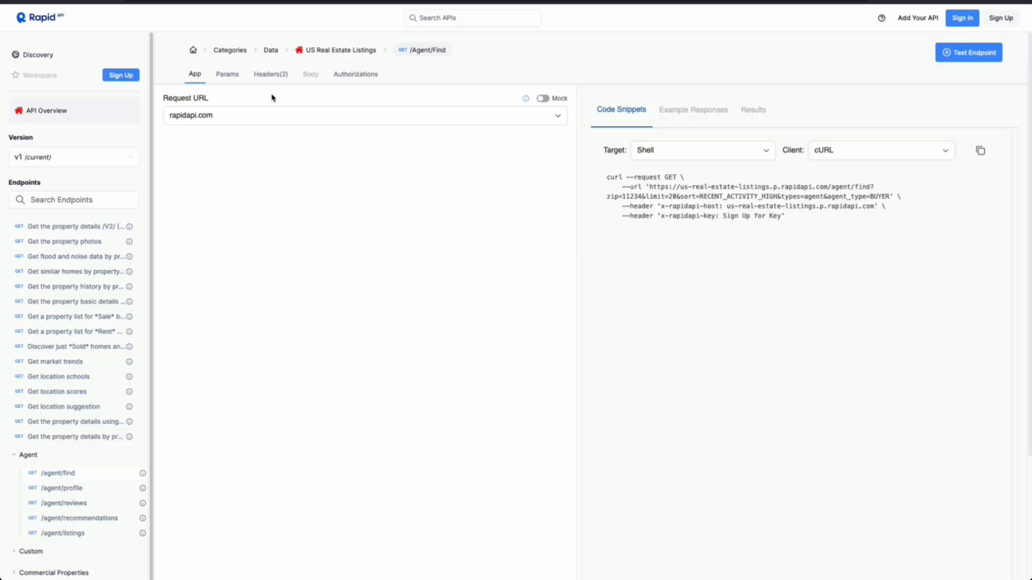
Show the /agent/find query parameters: zip, limit, sort and agent type
left_click(227, 74)
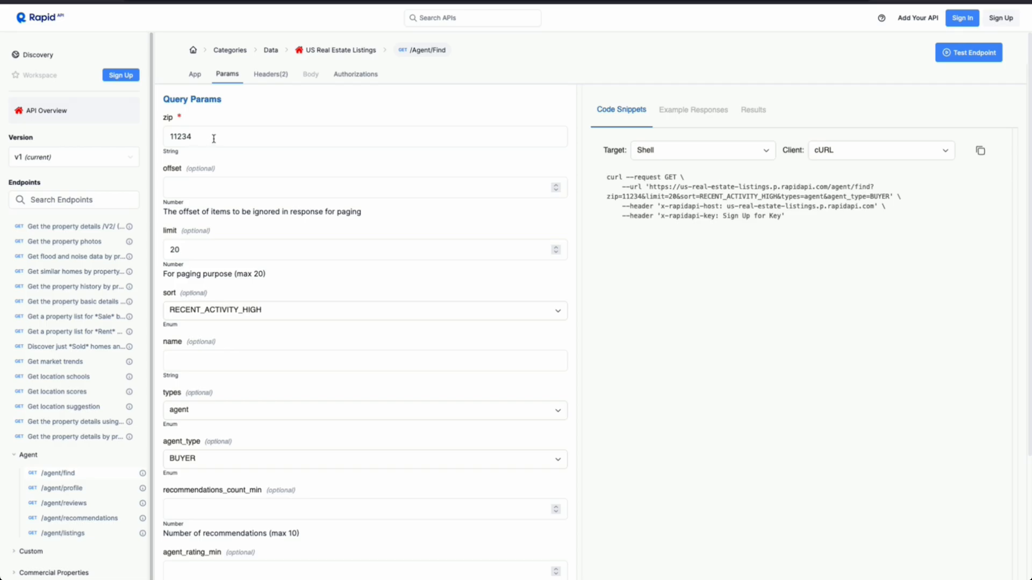
mouse_move(217, 152)
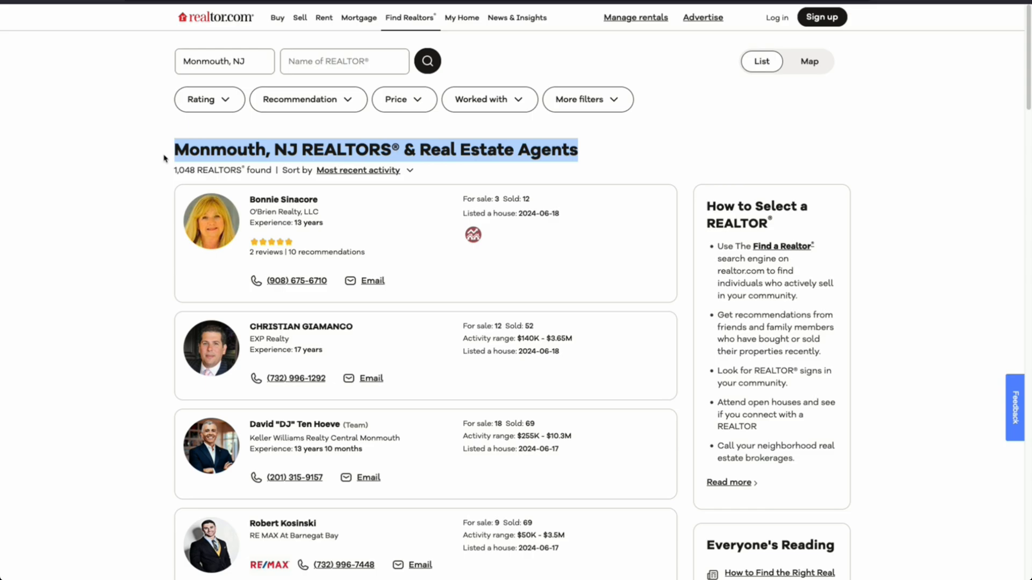
mouse_move(164, 158)
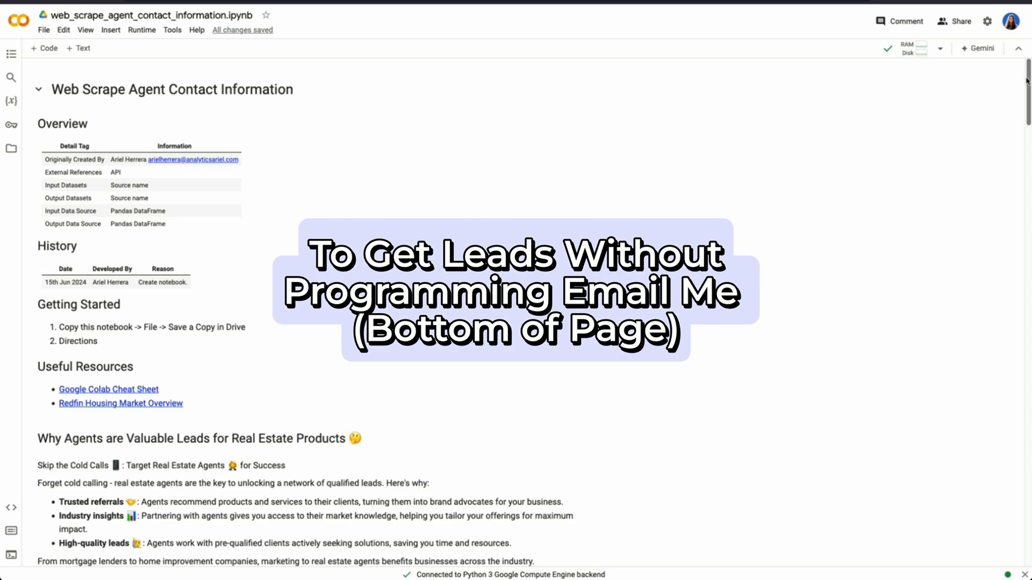
Run the Locals & Constants cell that prompts for the API key
scroll("down", 3)
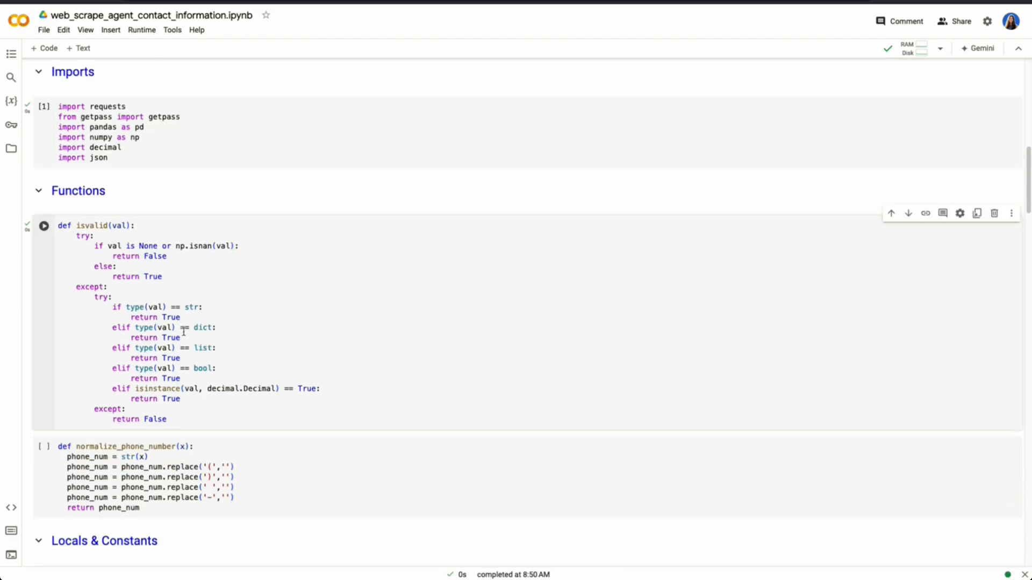
scroll("down", 3)
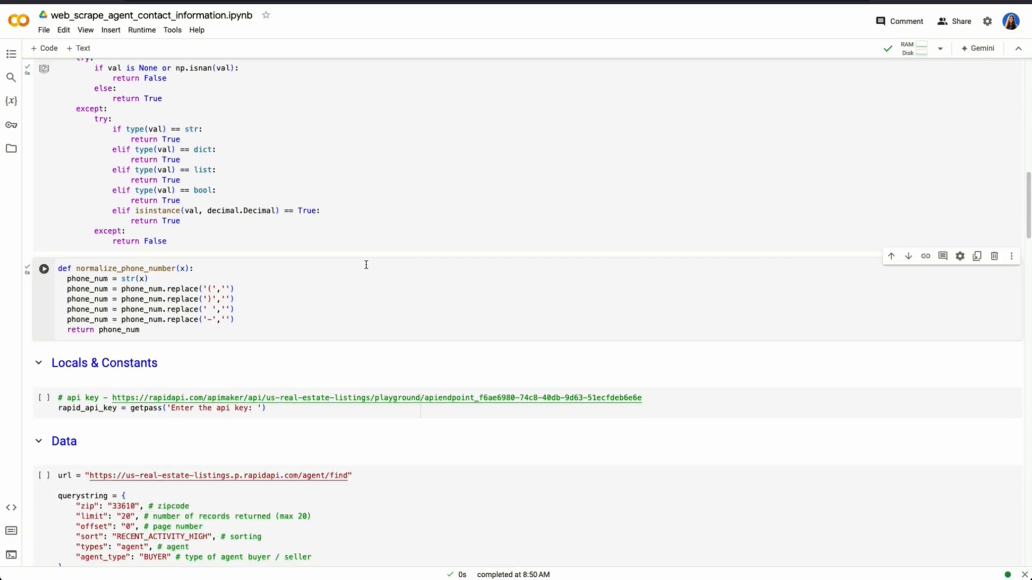
scroll("down", 3)
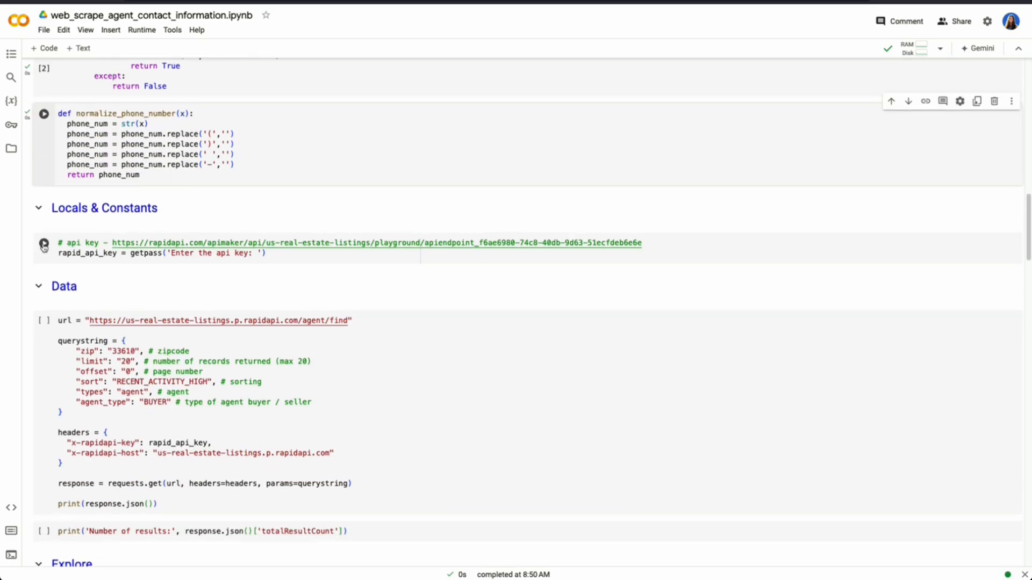
left_click(44, 243)
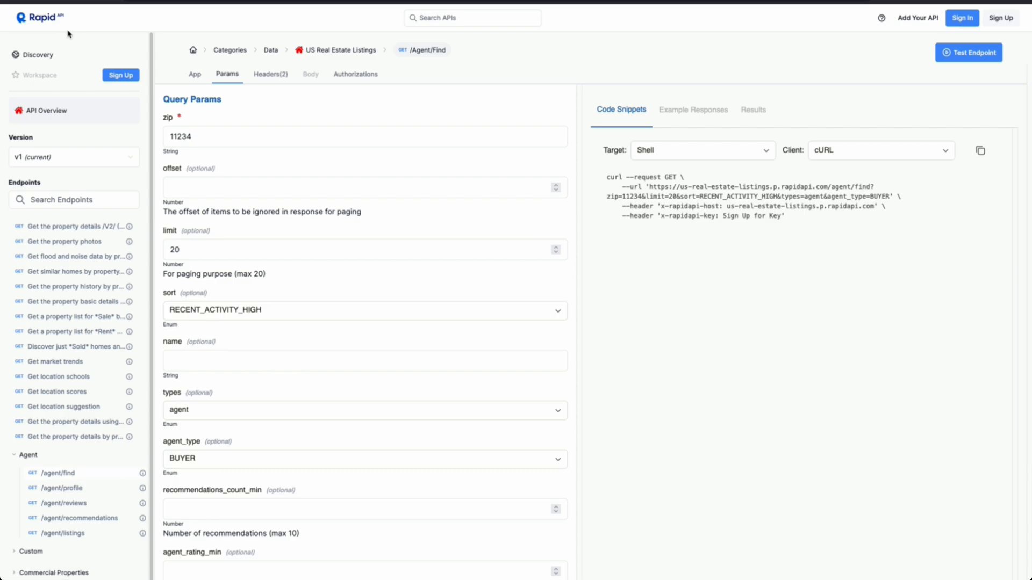
mouse_move(961, 17)
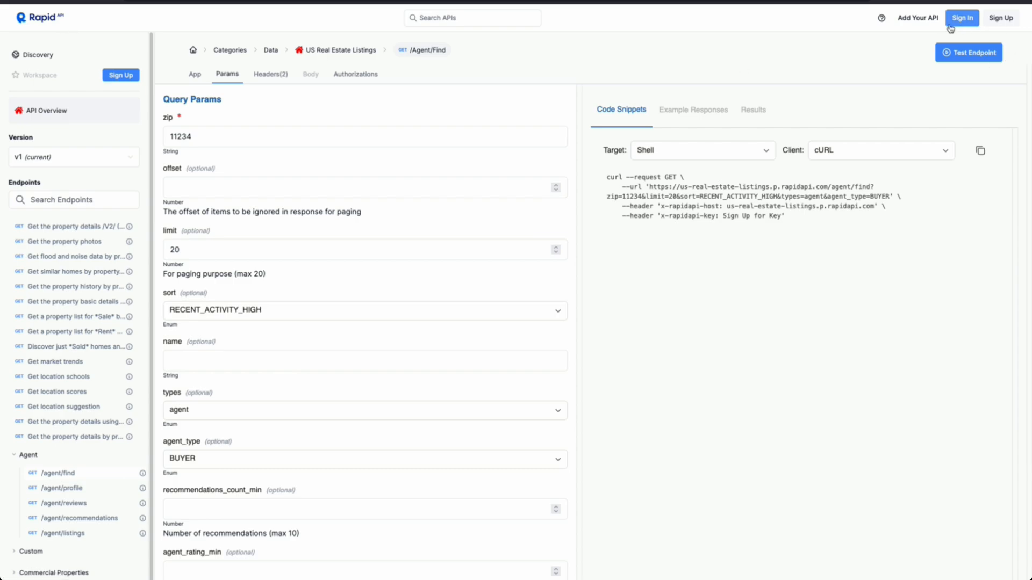
mouse_move(342, 50)
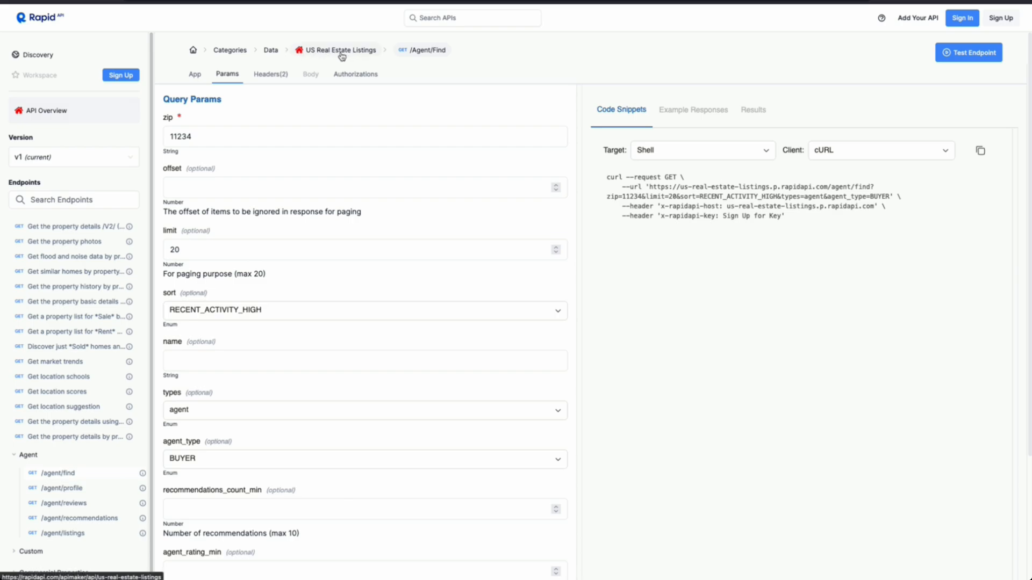
mouse_move(459, 64)
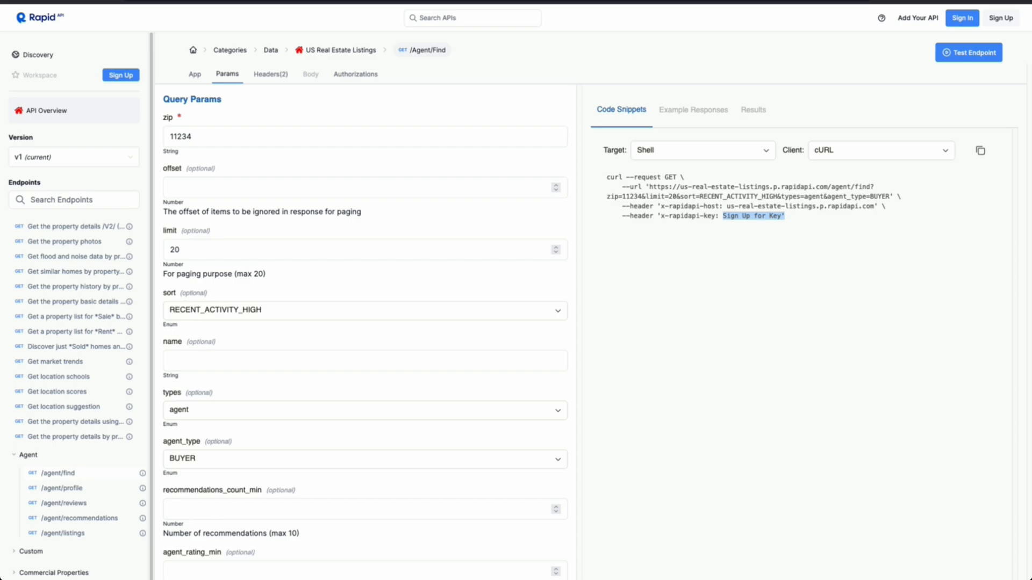
mouse_move(710, 122)
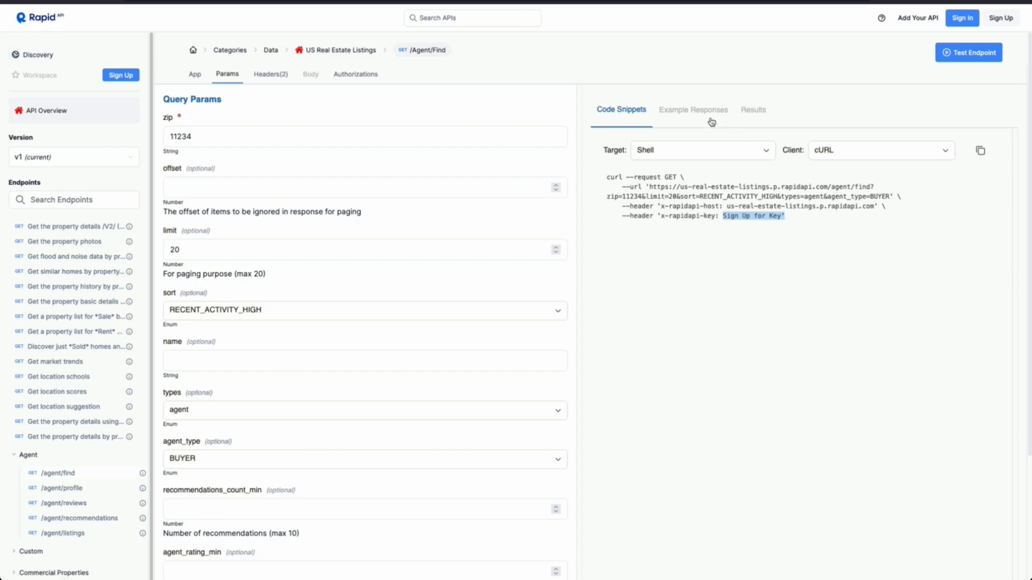
Show the Python Requests code snippet with the agent search zip set to 07726
left_click(701, 150)
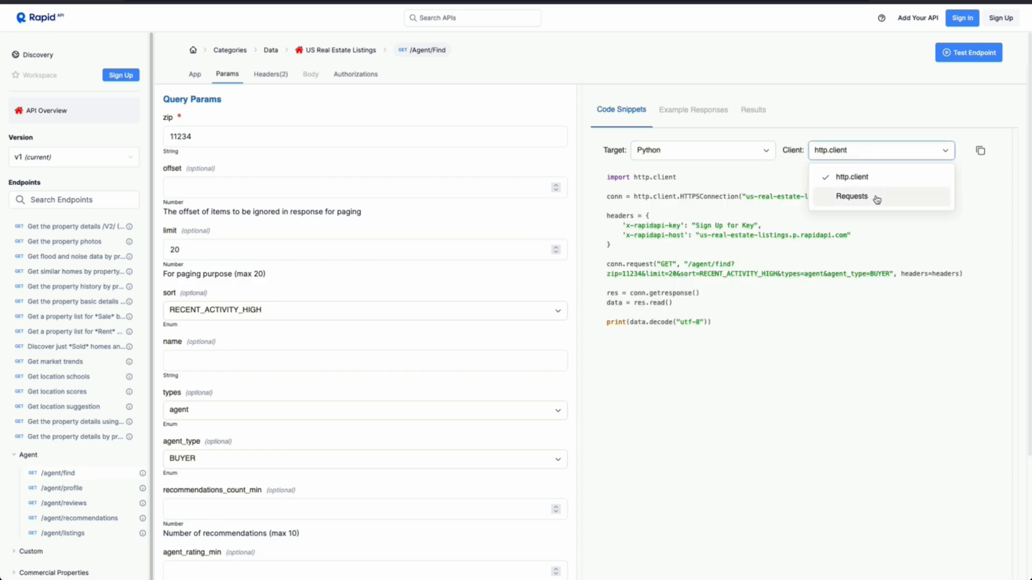
left_click(851, 196)
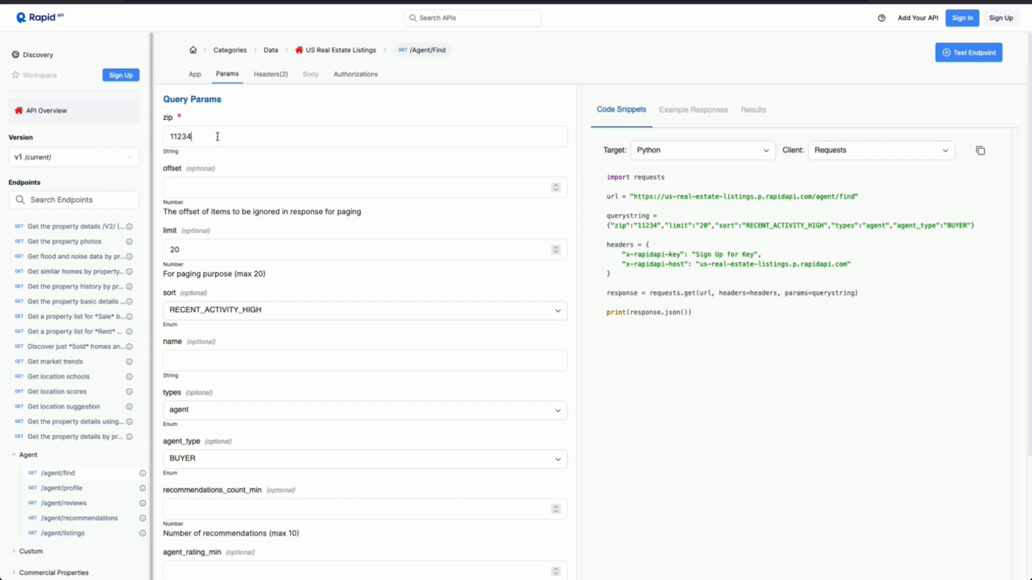
type("0")
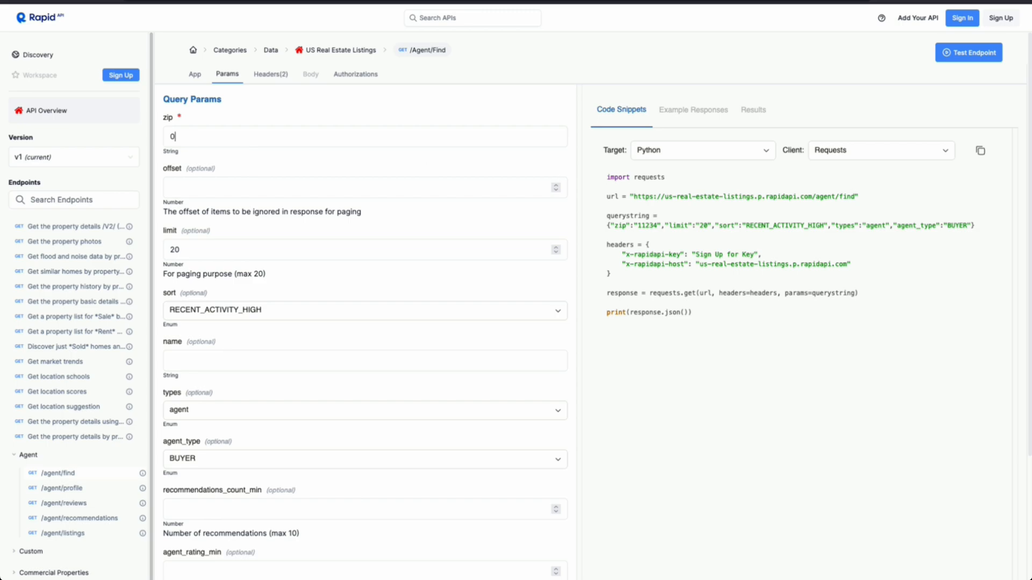
type("07726")
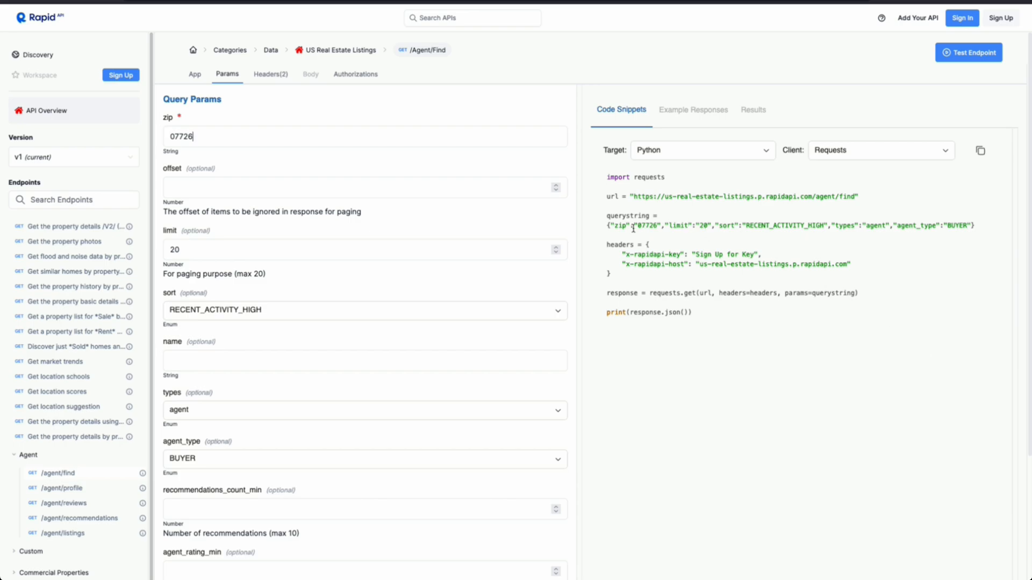
double_click(635, 225)
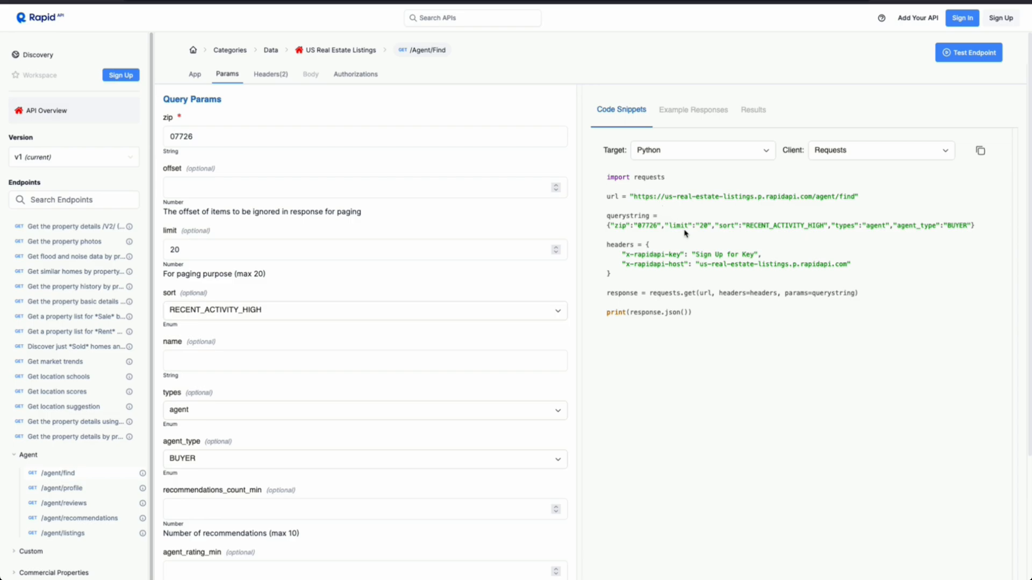
mouse_move(706, 235)
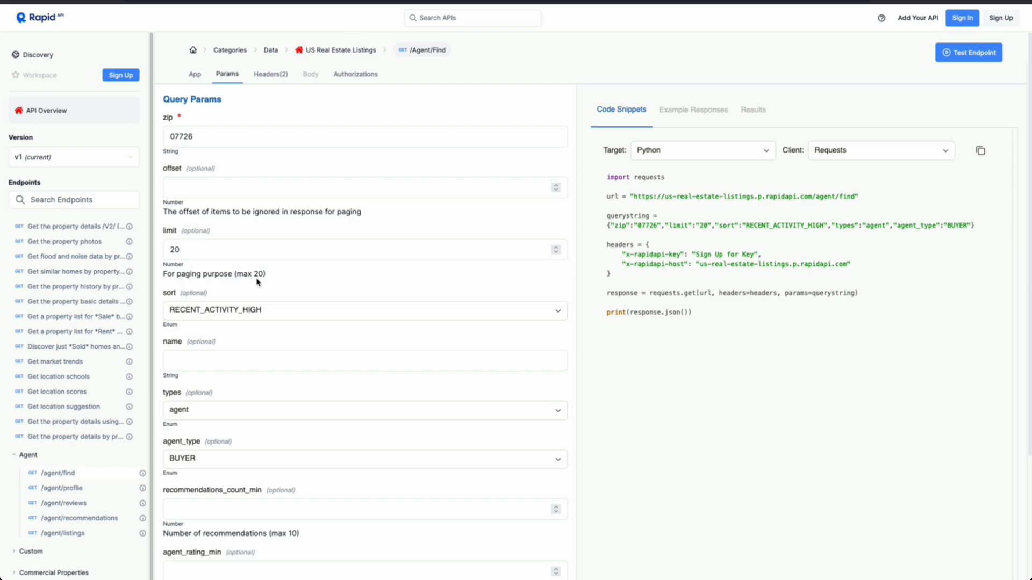
mouse_move(962, 237)
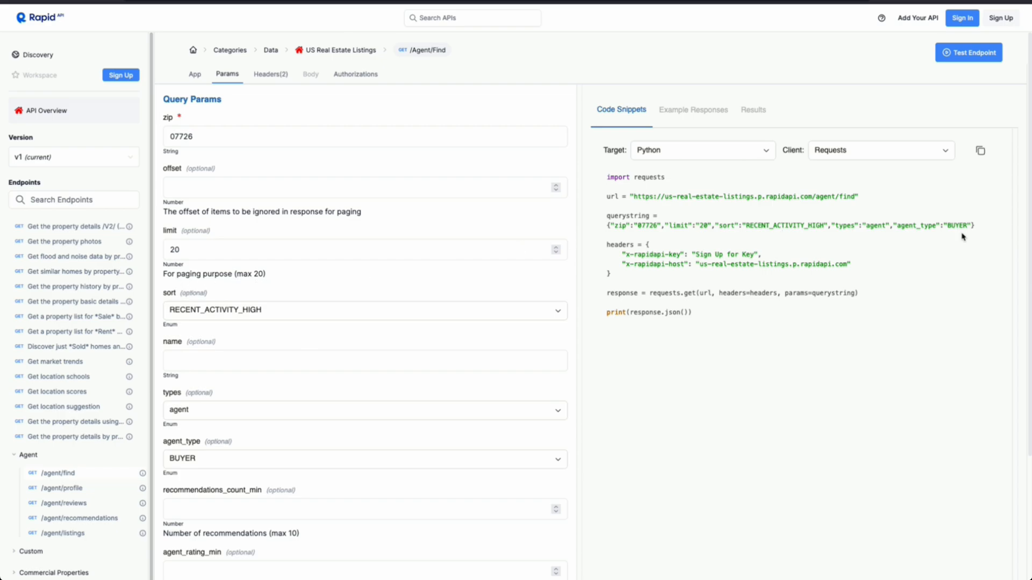
left_click(980, 150)
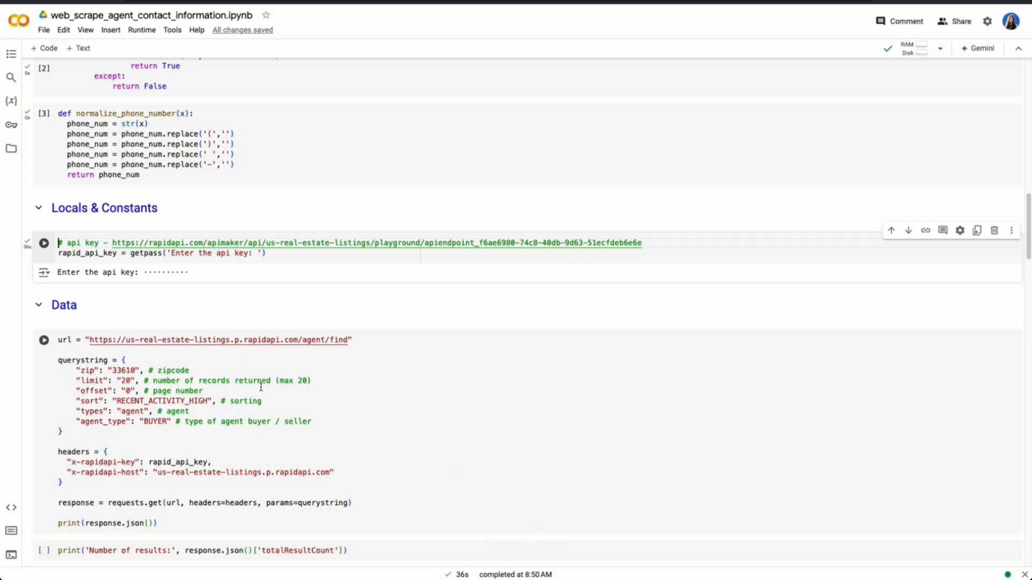
Run the Data request cell and print the totalResultCount of 675
left_click(44, 340)
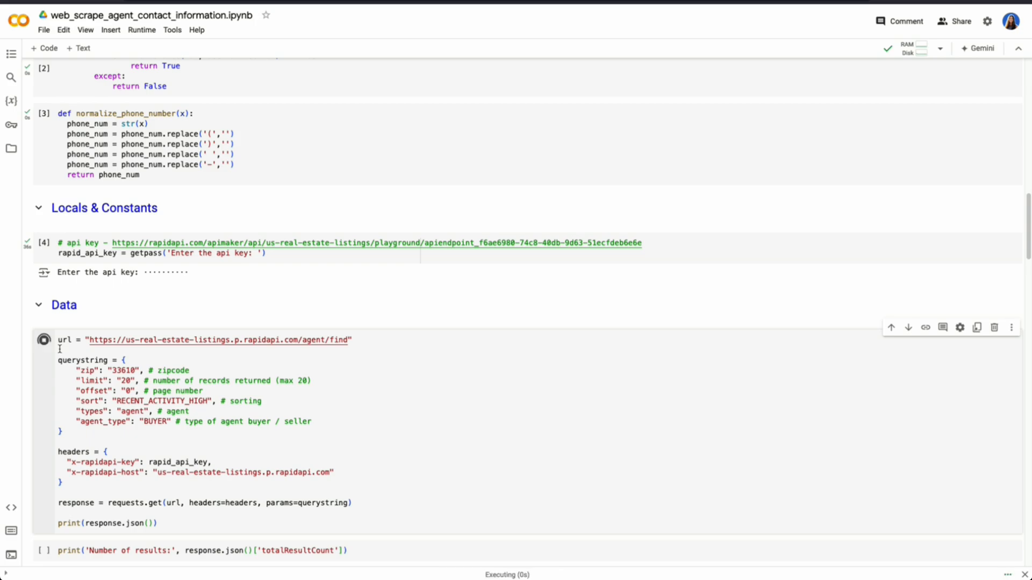
left_click(43, 339)
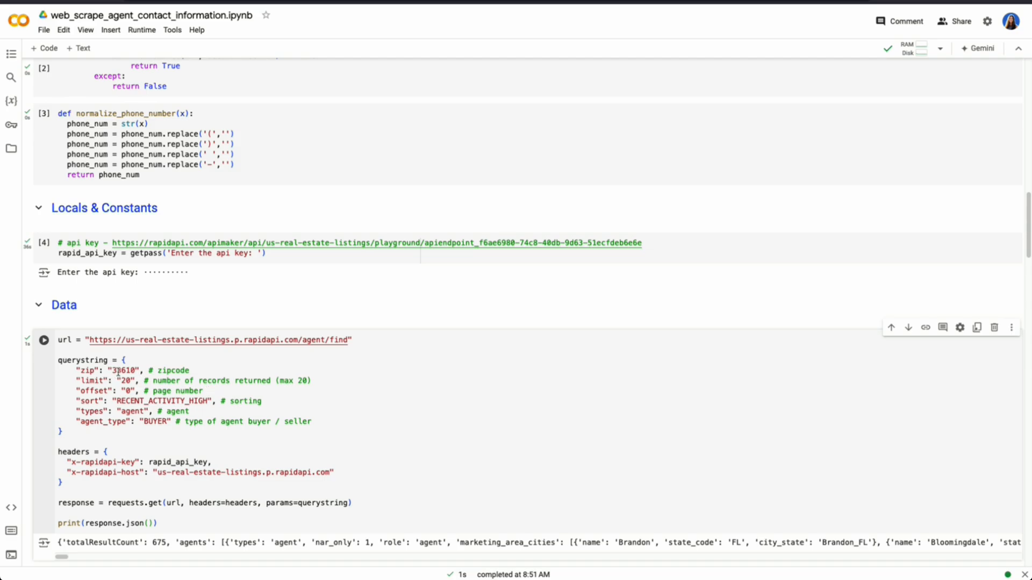
scroll("down", 3)
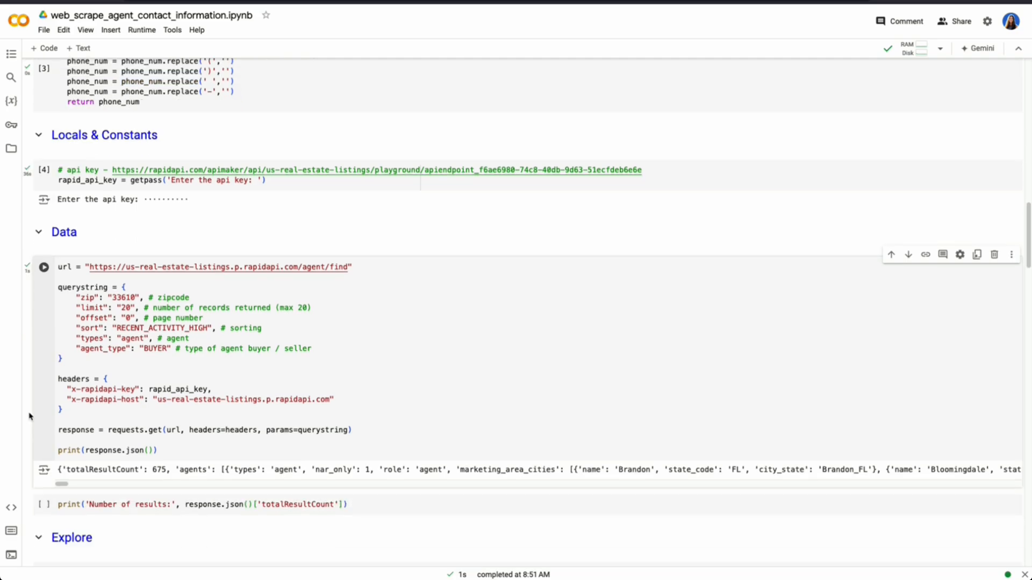
left_click(44, 395)
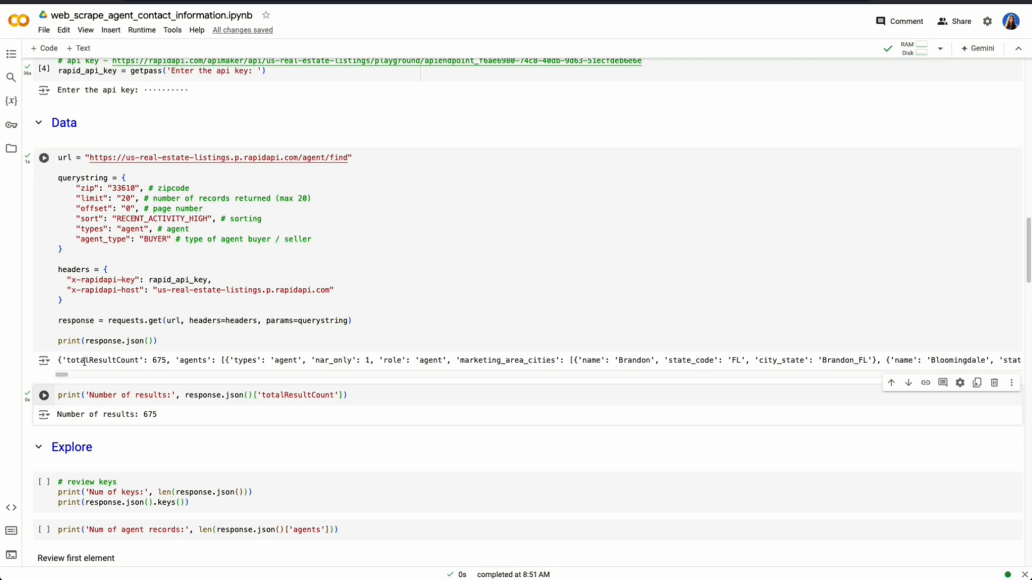
double_click(296, 395)
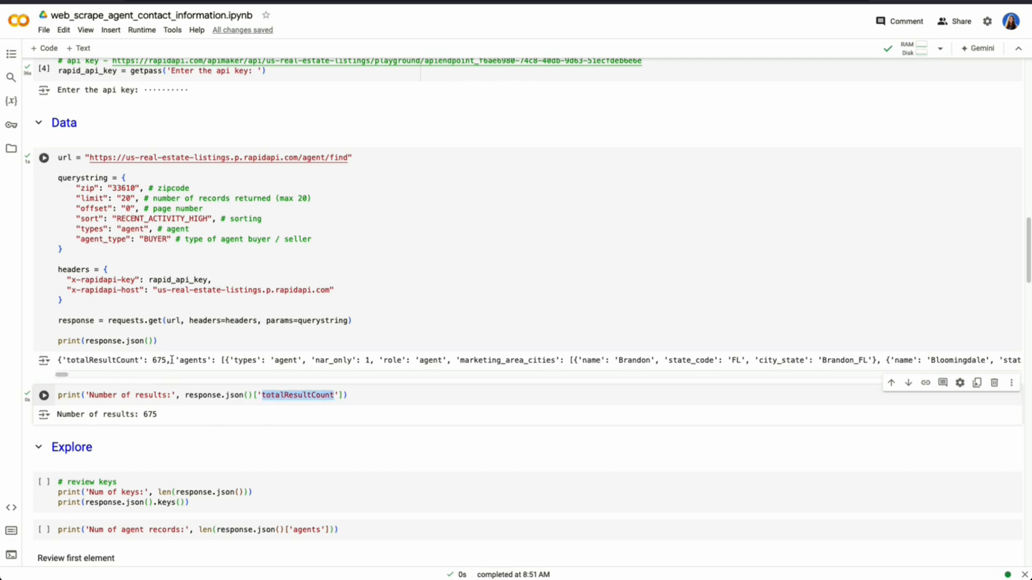
left_click(44, 158)
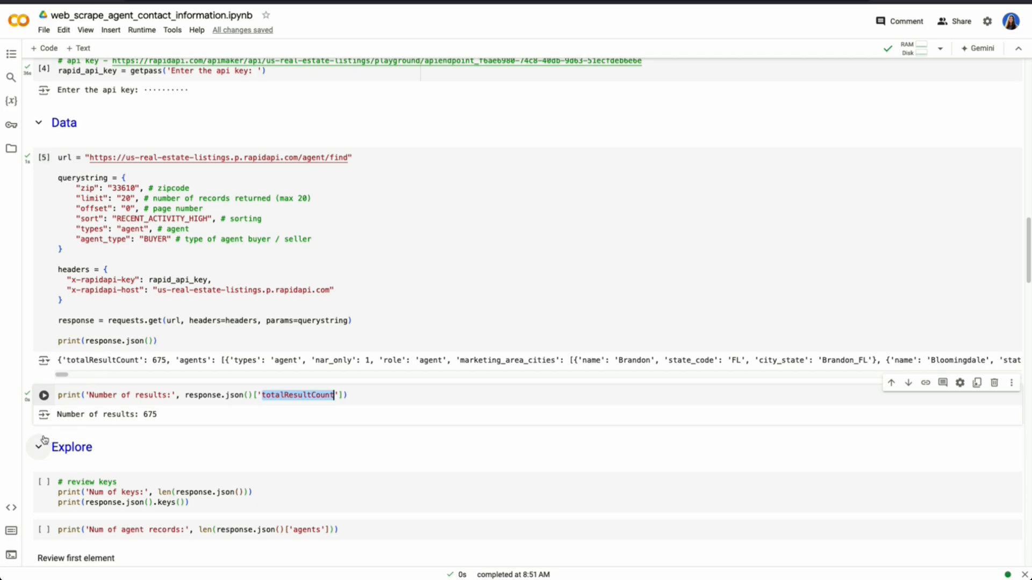
Run the review keys, record count and agents[0].keys() cells: 2 keys, 20 agents
scroll("down", 3)
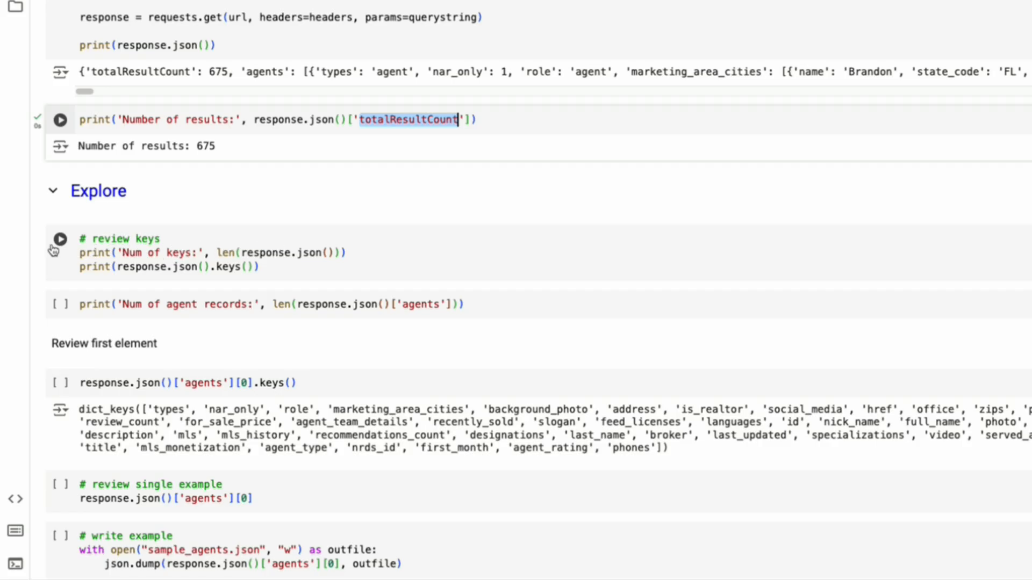
left_click(59, 239)
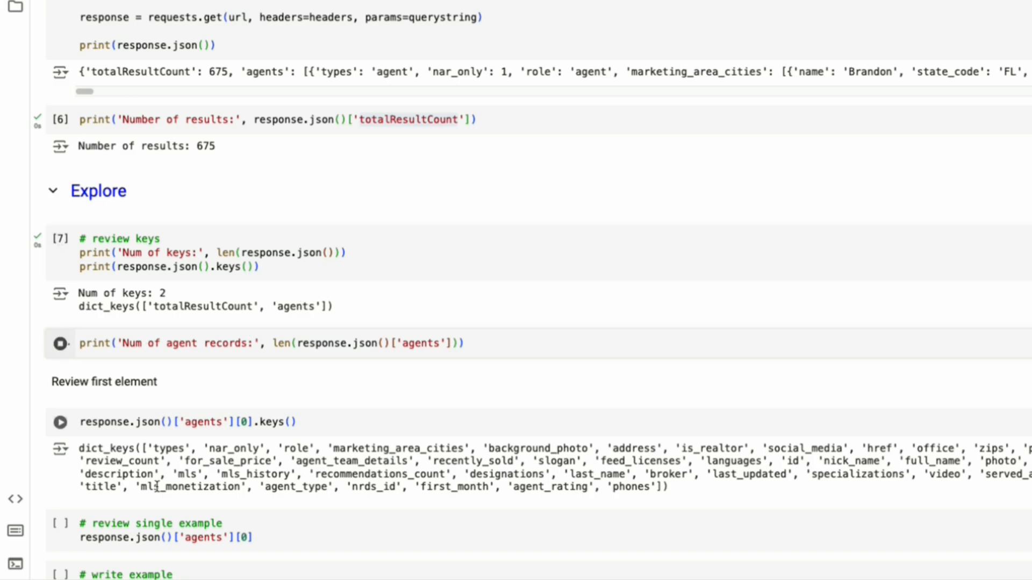
left_click(59, 343)
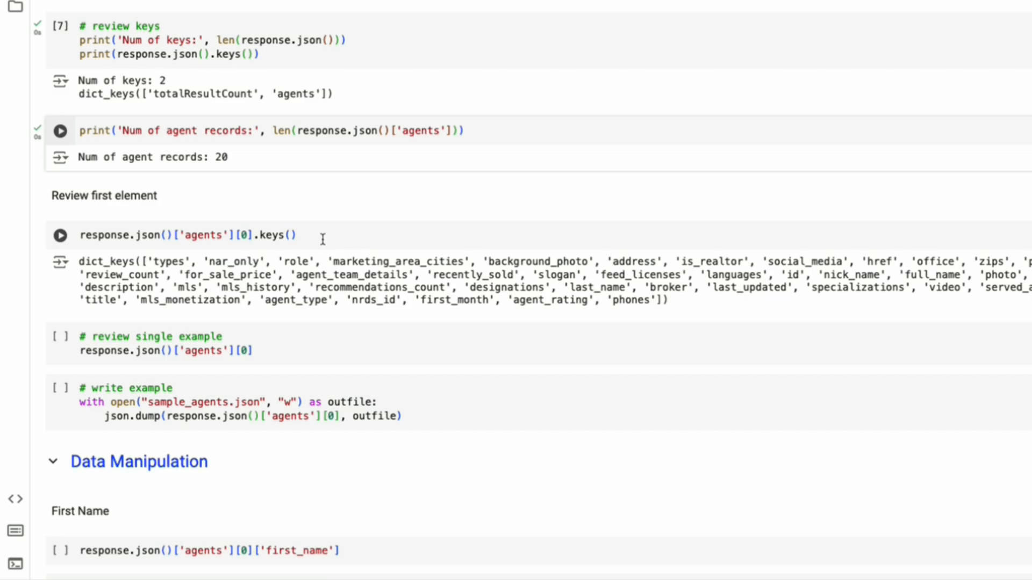
left_click(60, 130)
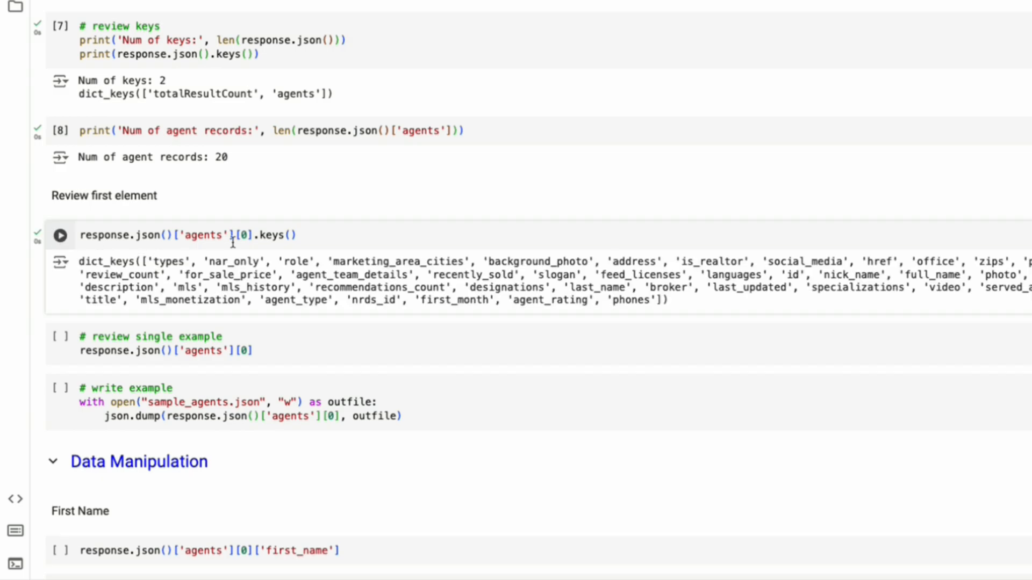
double_click(200, 235)
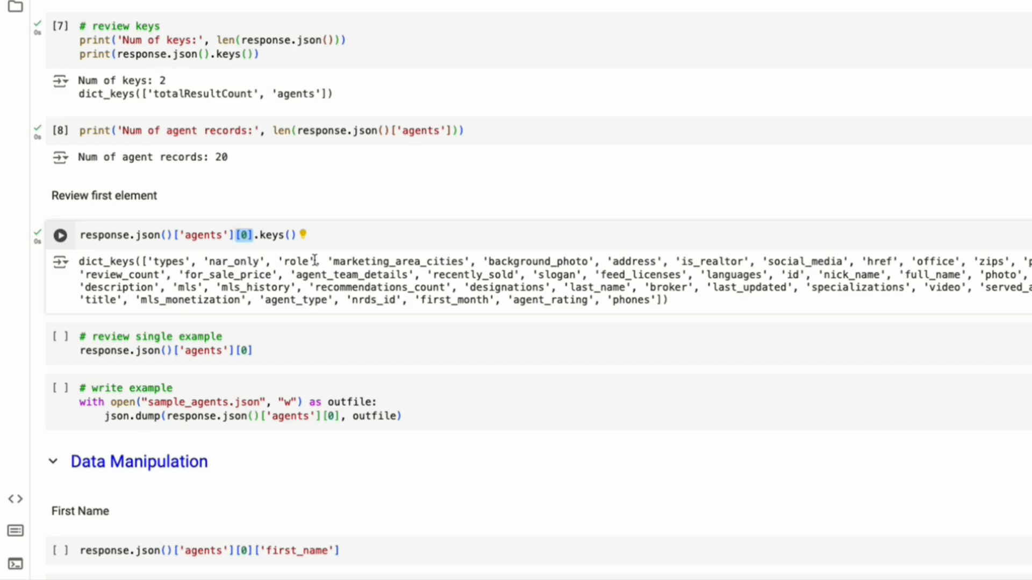
double_click(633, 261)
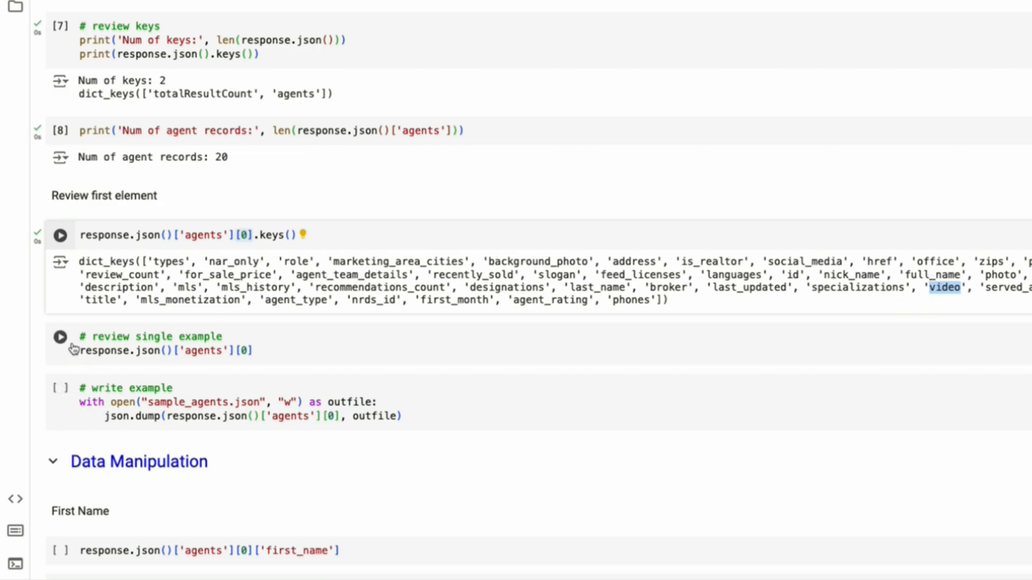
Run the '# review single example' cell and highlight the description's sales claim
left_click(60, 337)
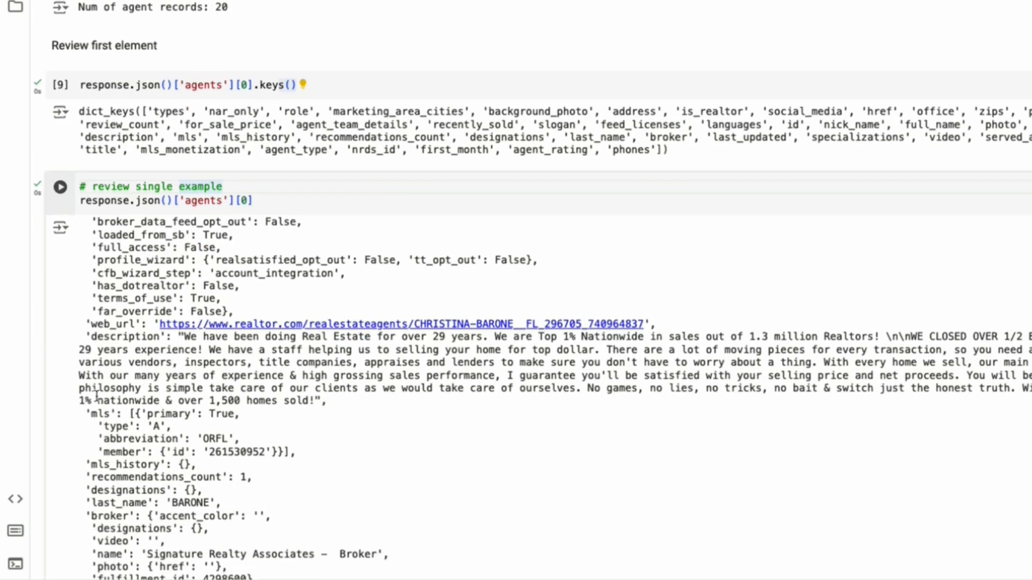
double_click(125, 336)
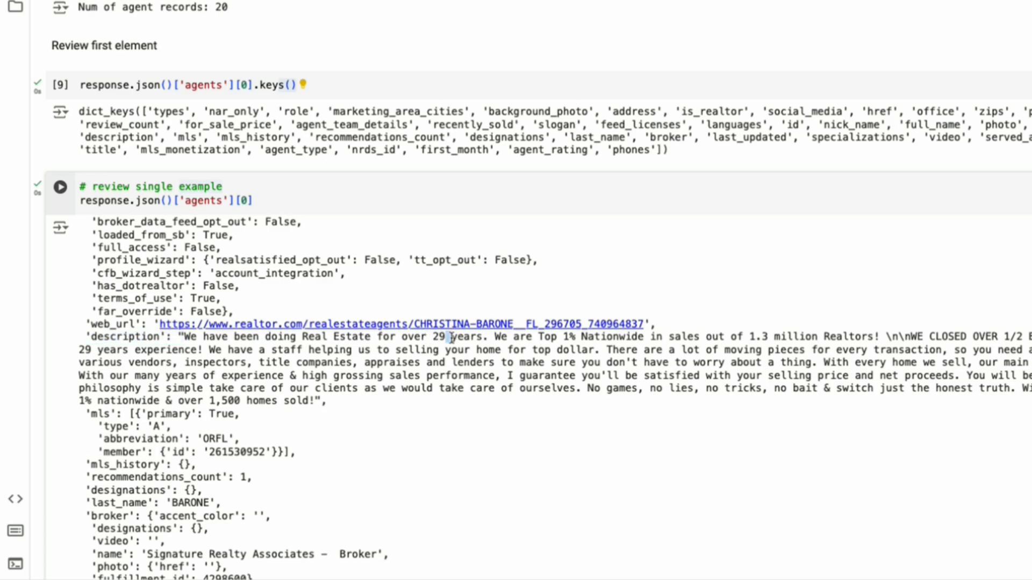
left_click_drag(534, 337, 612, 337)
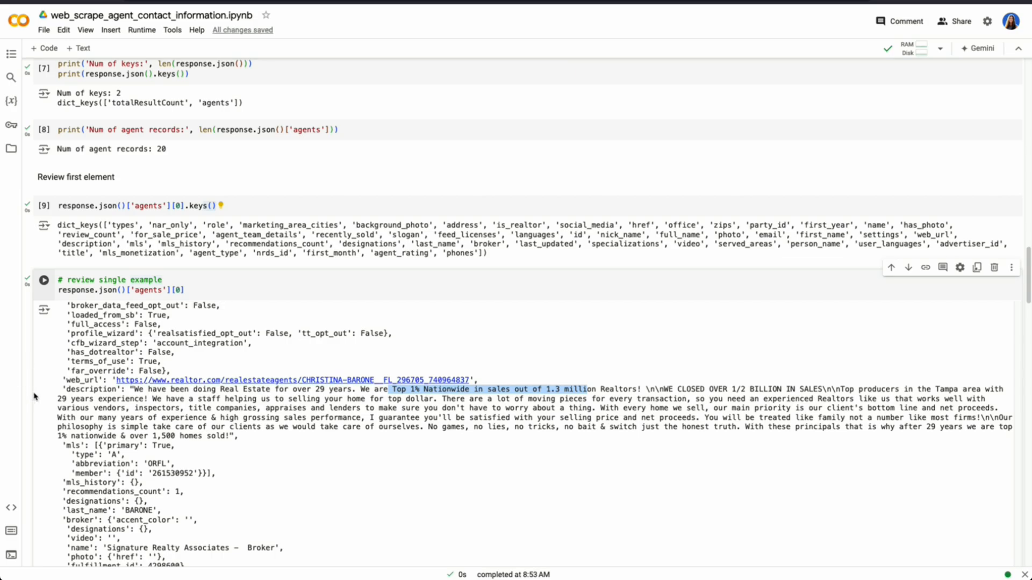
scroll("down", 3)
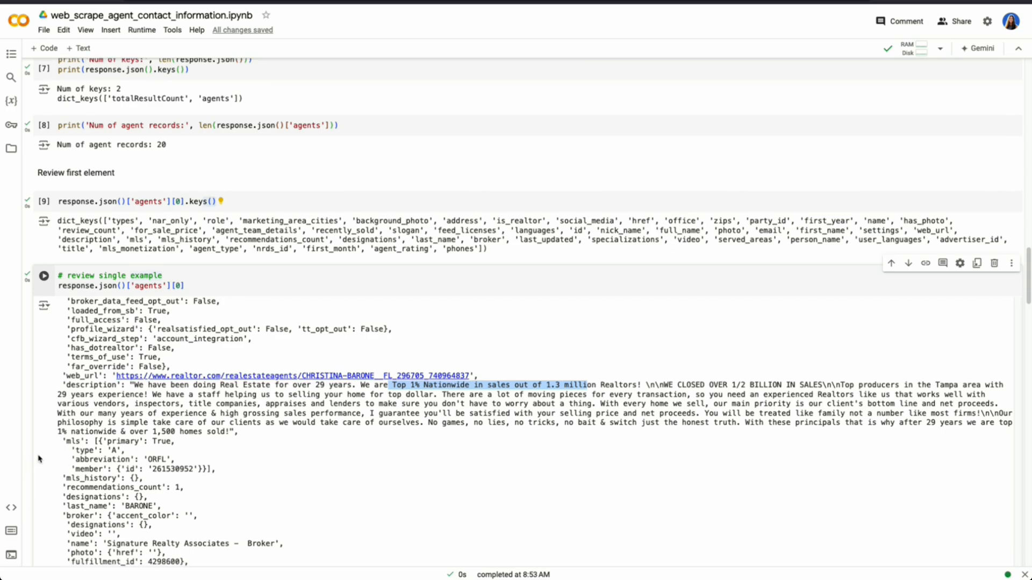
scroll("down", 3)
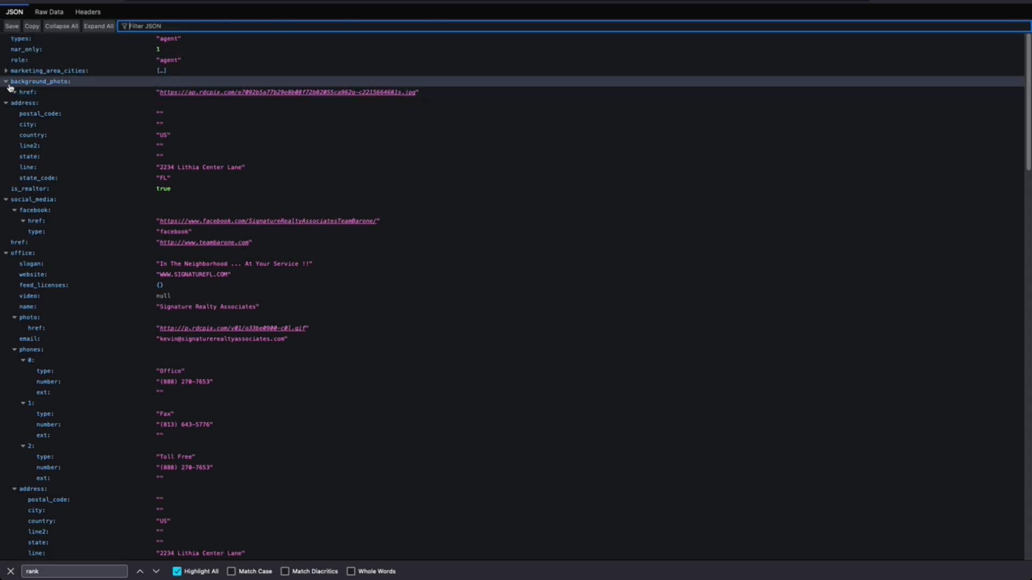
Expand the background_photo entry in Firefox's JSON viewer
left_click(41, 81)
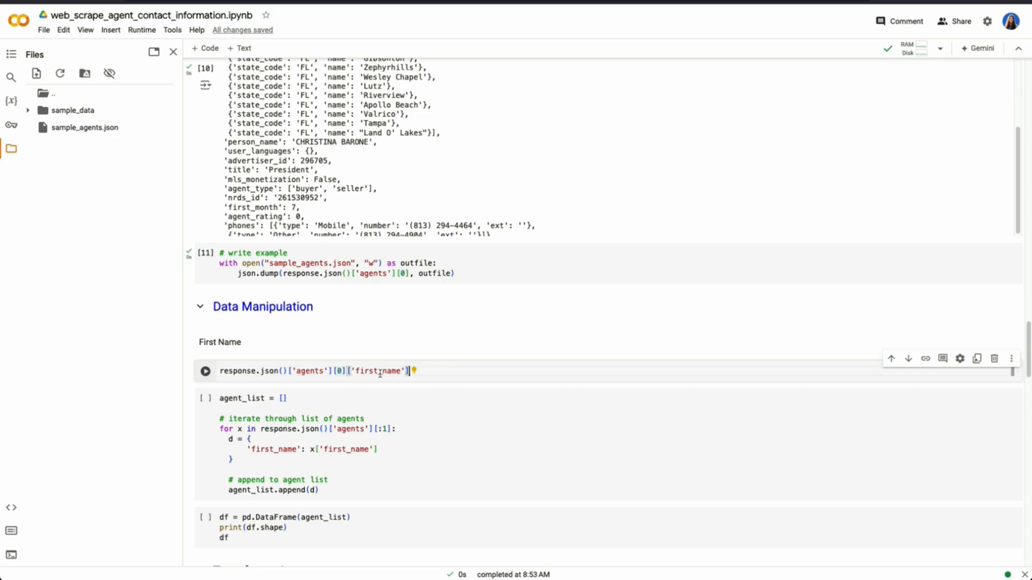
Run the first-name loop yielding CHRISTINA and begin removing the [:1] agent slice
left_click(206, 370)
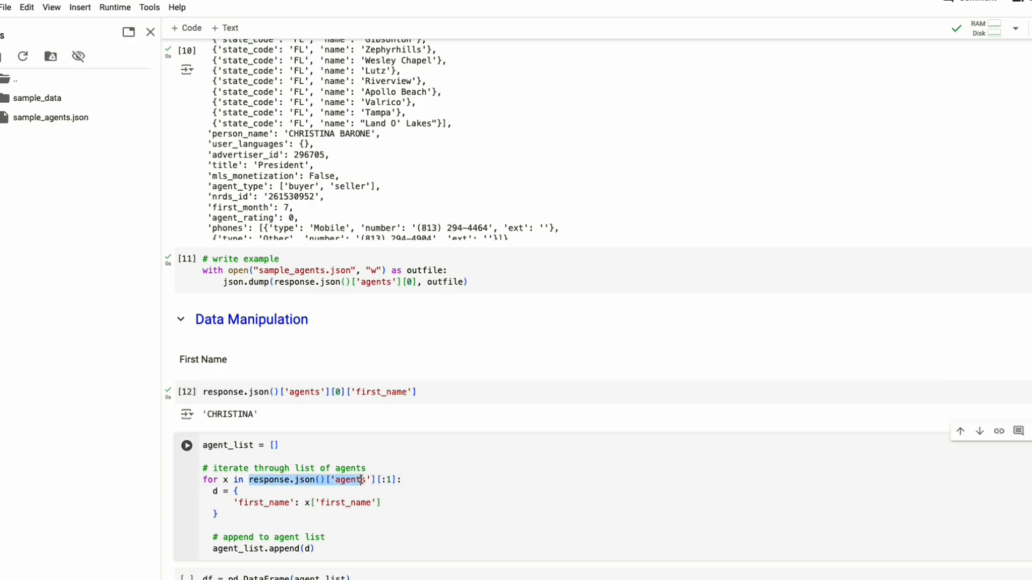
scroll("down", 3)
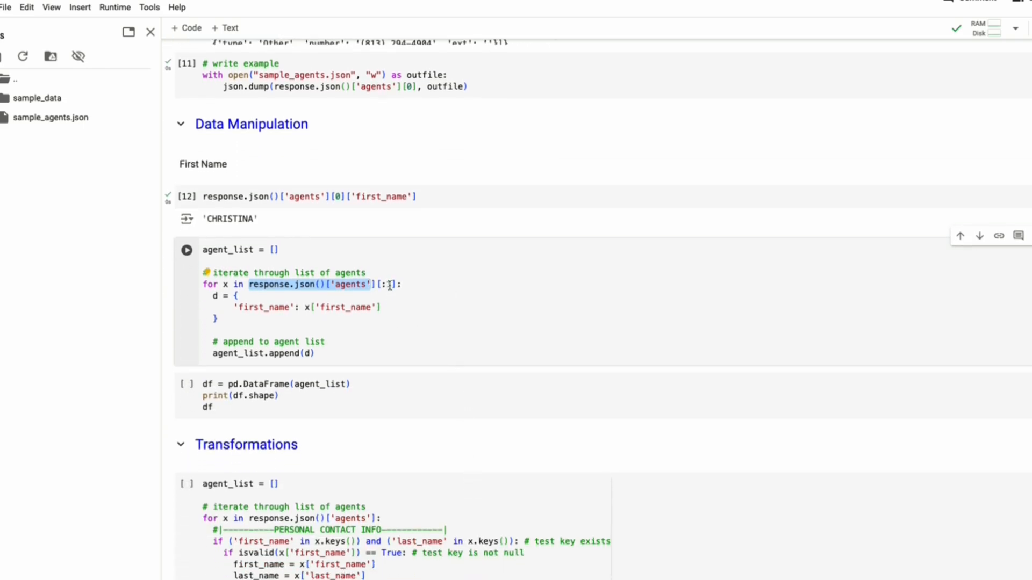
type("1")
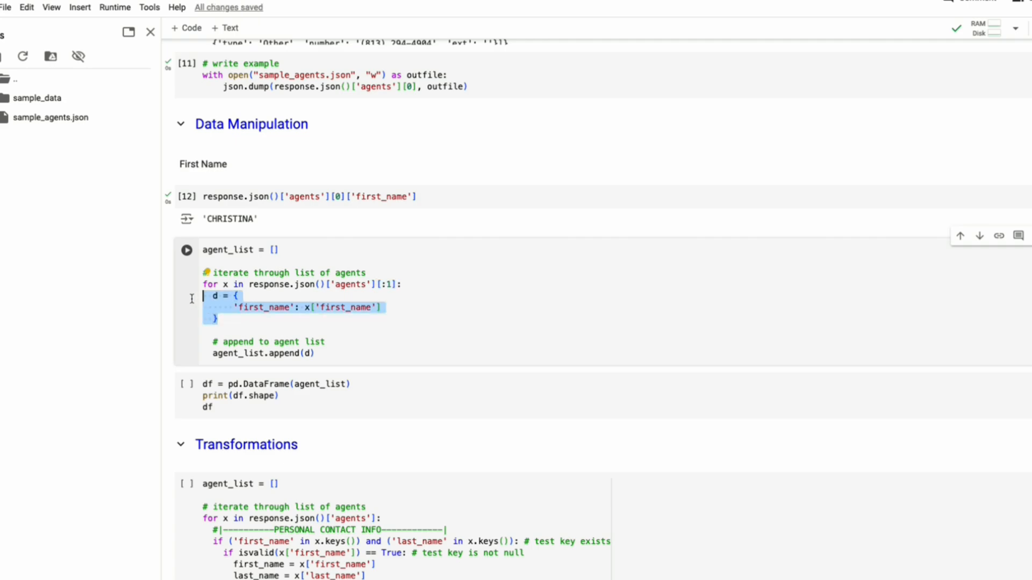
double_click(262, 308)
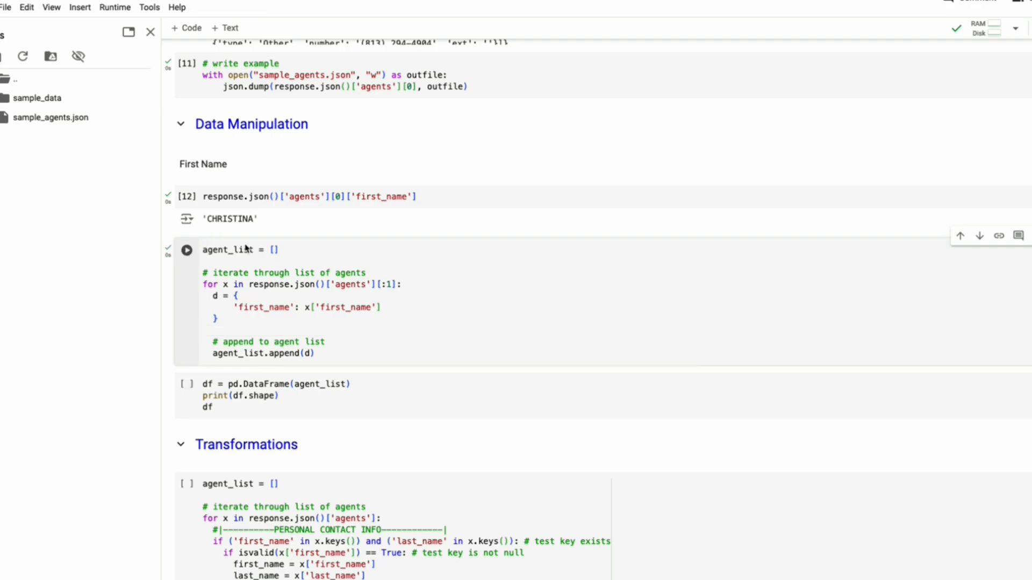
left_click(187, 249)
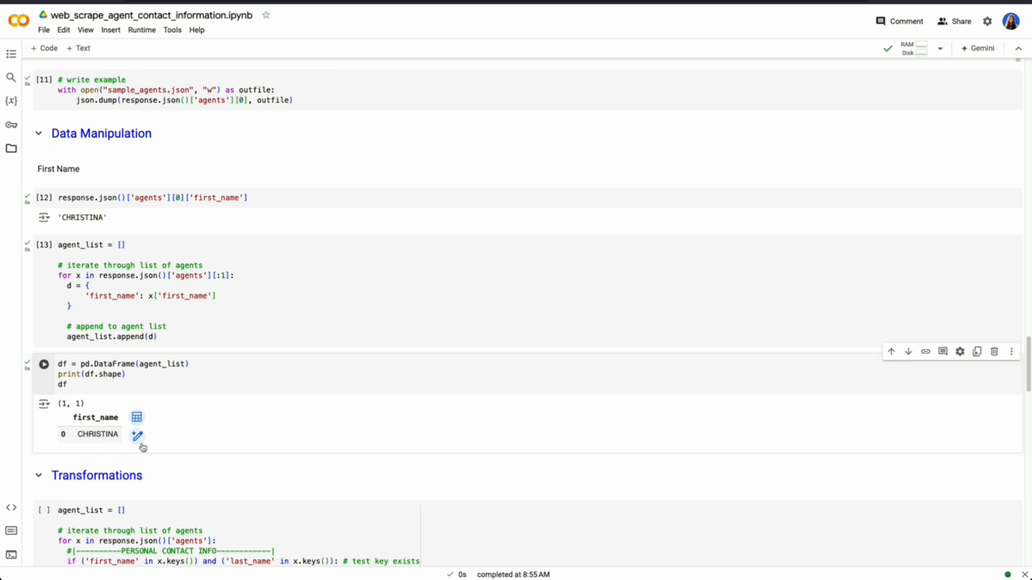
left_click(224, 276)
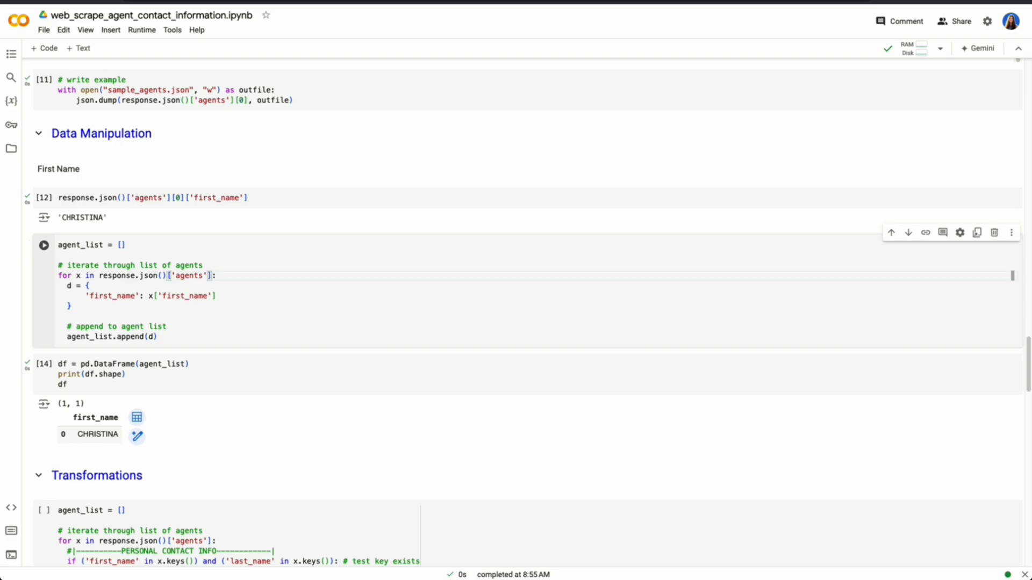
Run the all-agents loop, hitting a first_name KeyError, and search for 'name'
left_click(43, 245)
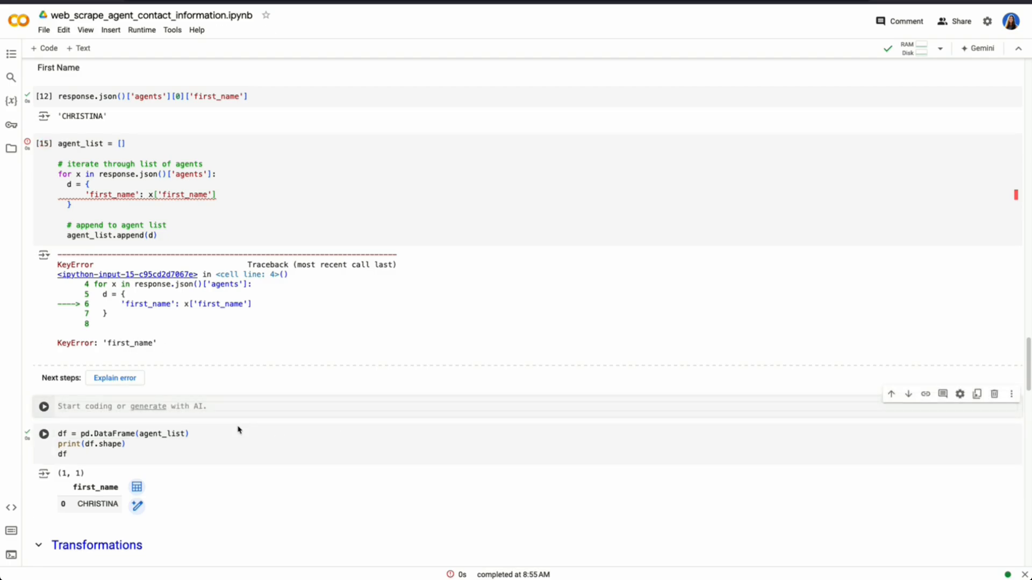
scroll("down", 3)
type("x")
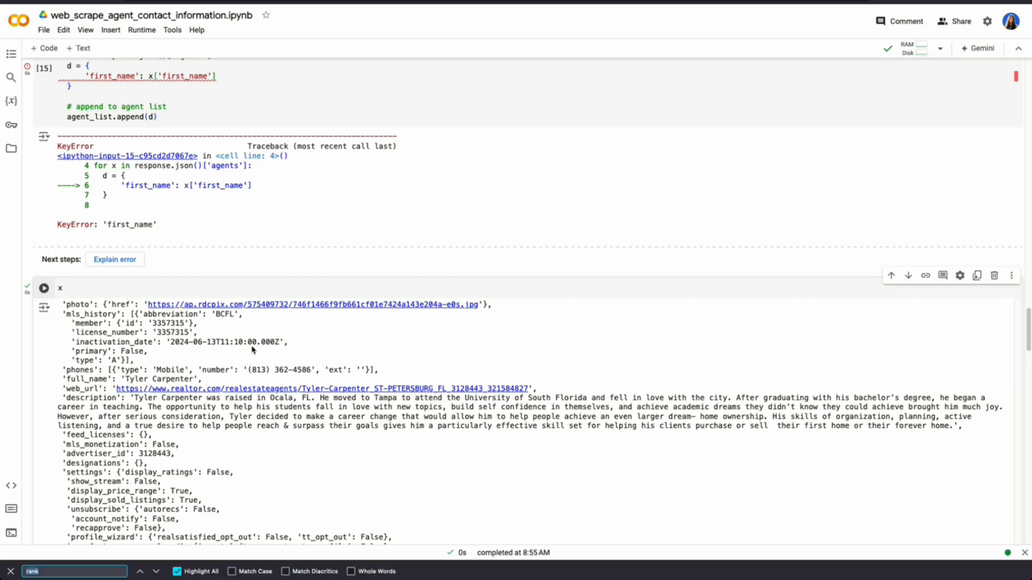
type("name")
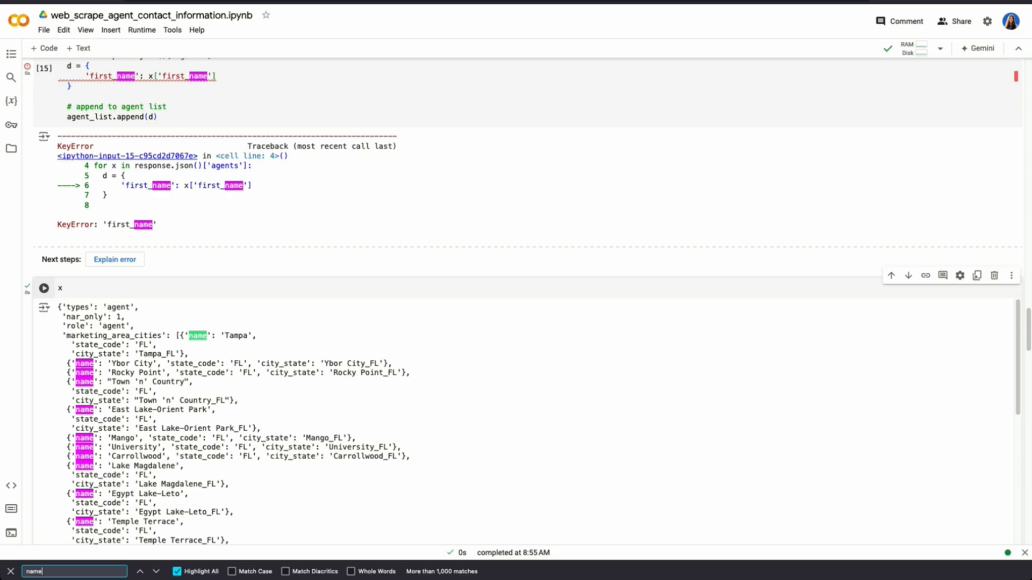
scroll("down", 3)
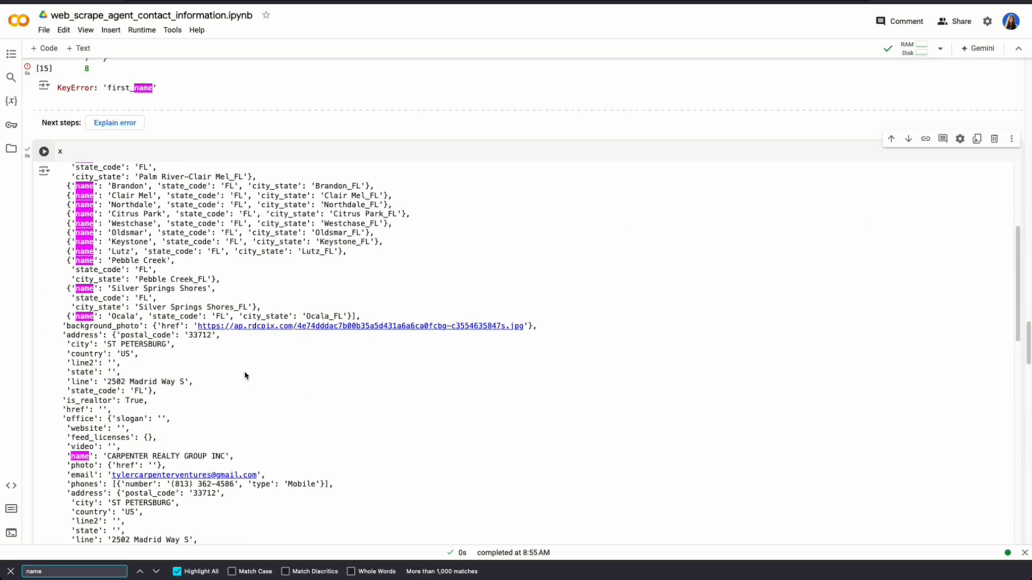
scroll("down", 3)
type("['name")
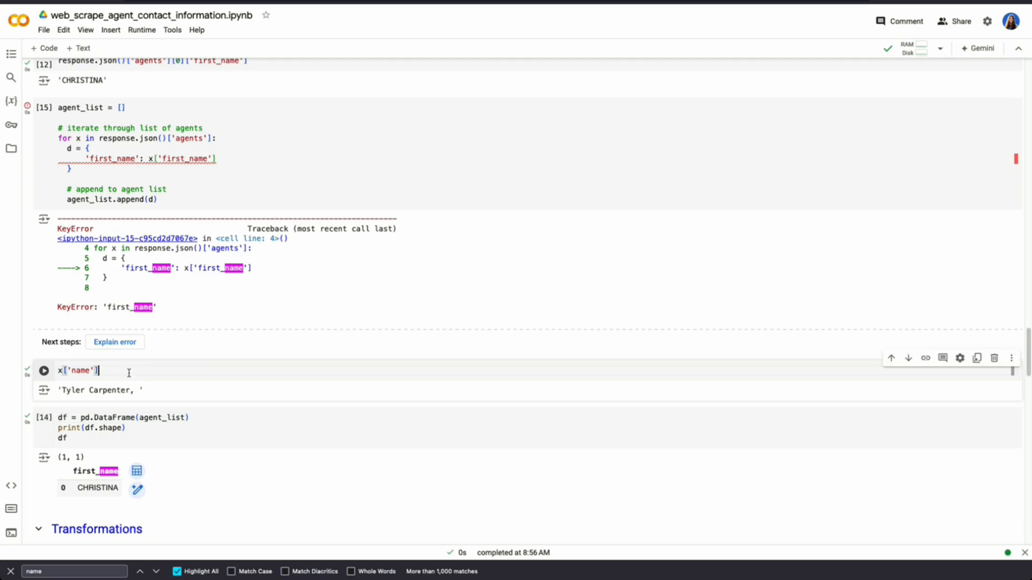
Edit the test cell to x['name'].replace(', ', '').split(' ')[0], returning 'Tyler'
type(".replace(',")
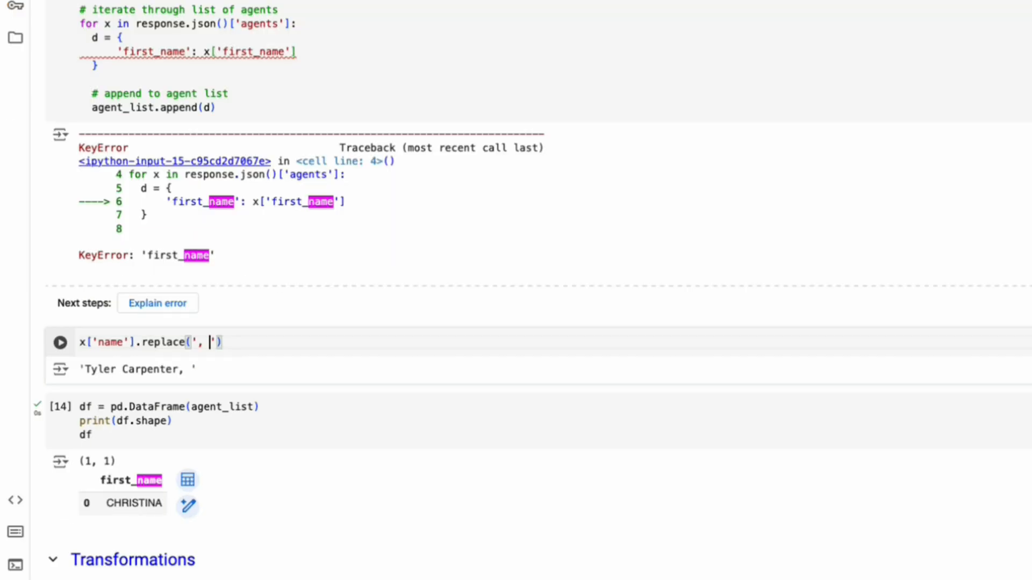
type("', ''")
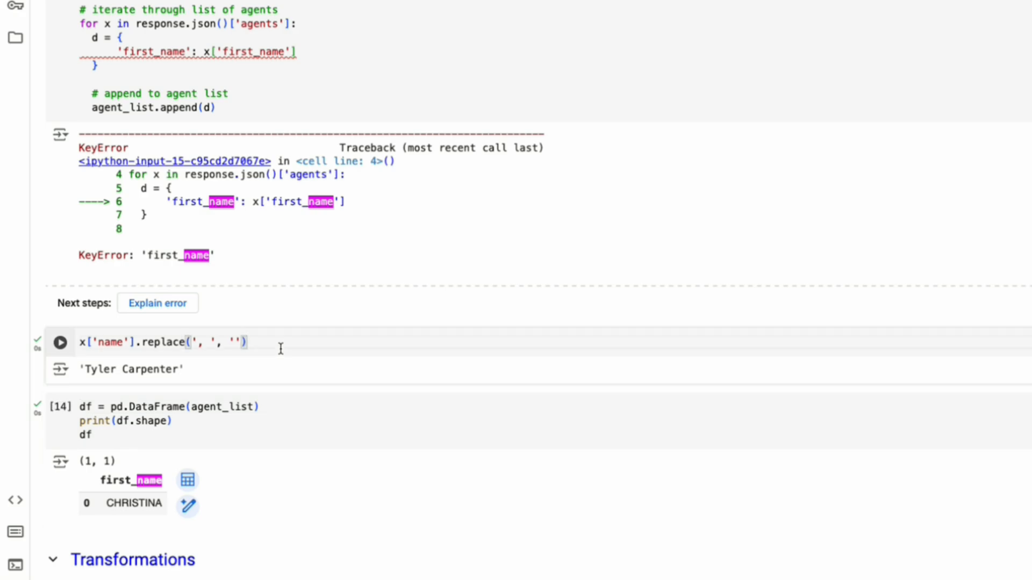
type(".split")
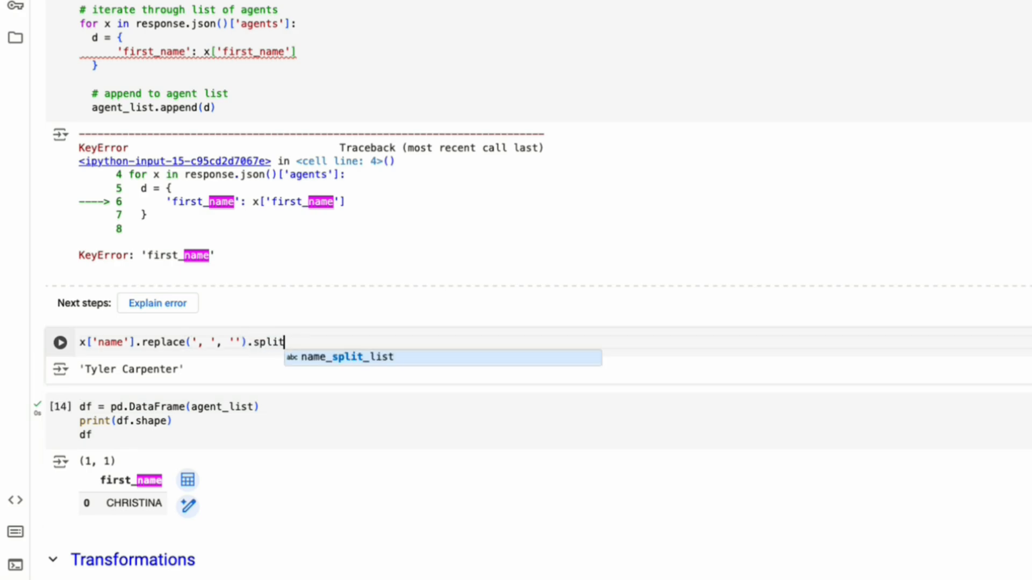
type("(' ')[0")
type("if 'firs")
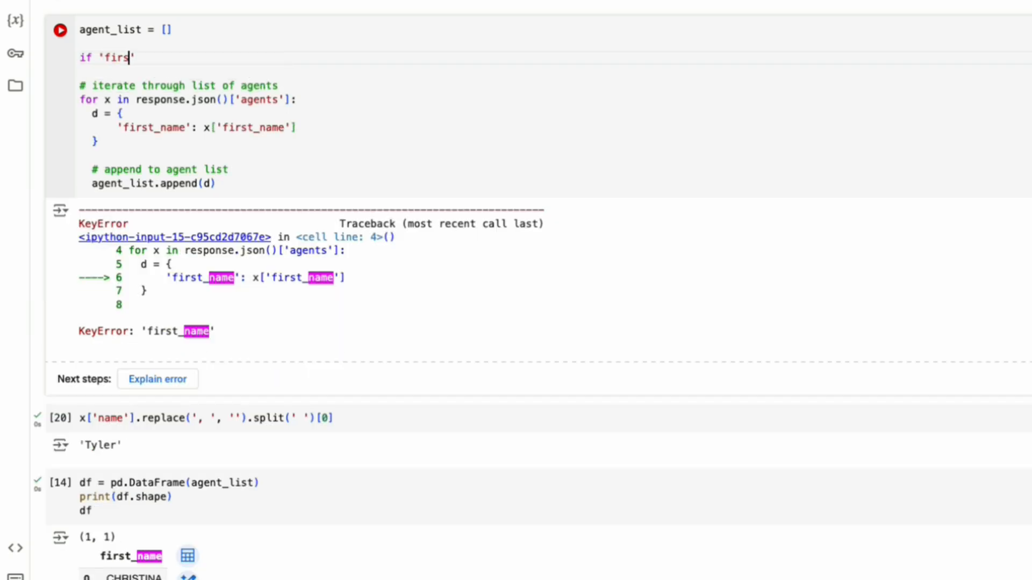
Add an if 'first_name' in x / else split-name fallback for first_name, and move it into the loop
type("t_name' in")
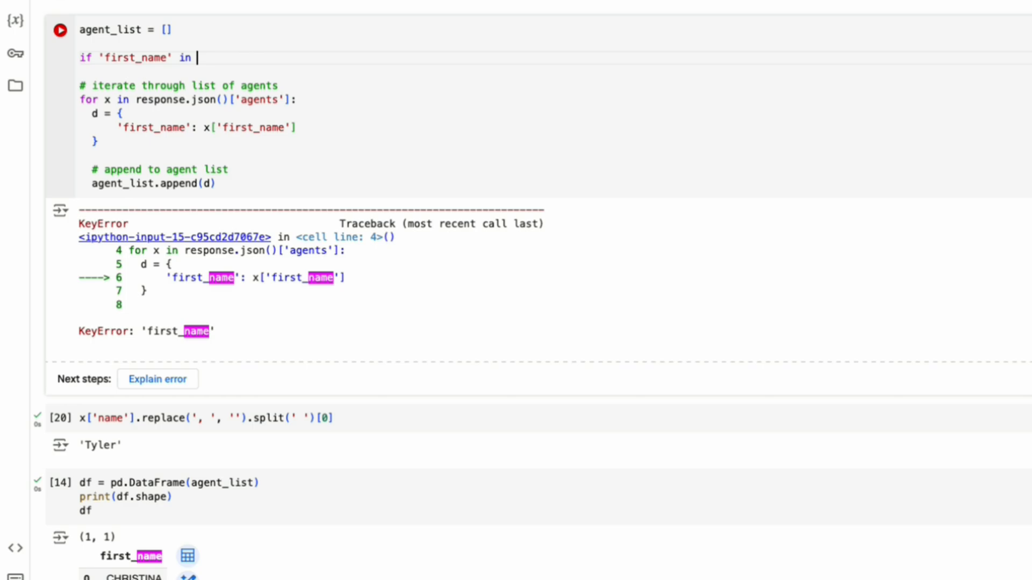
type("x:")
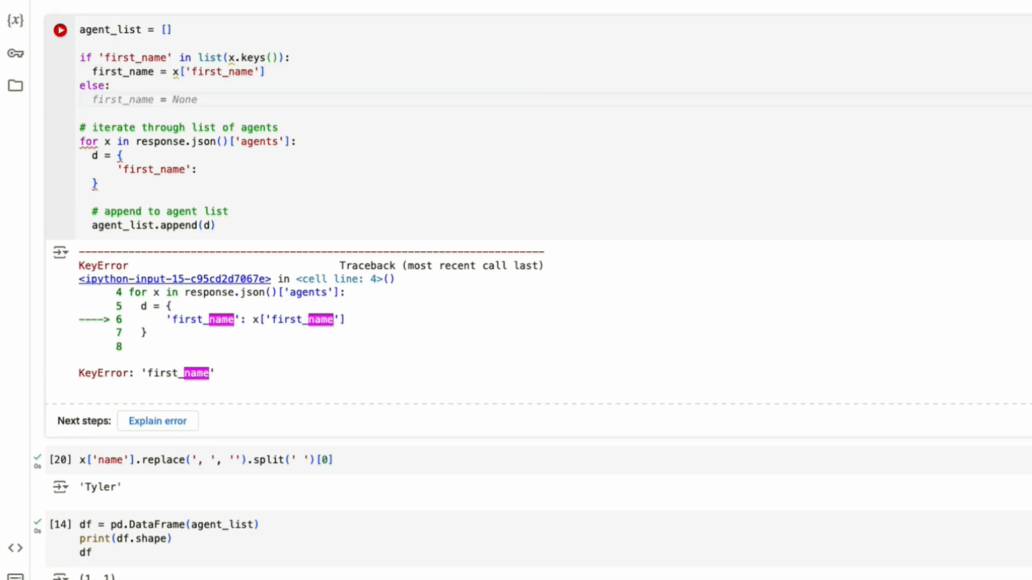
left_click(118, 99)
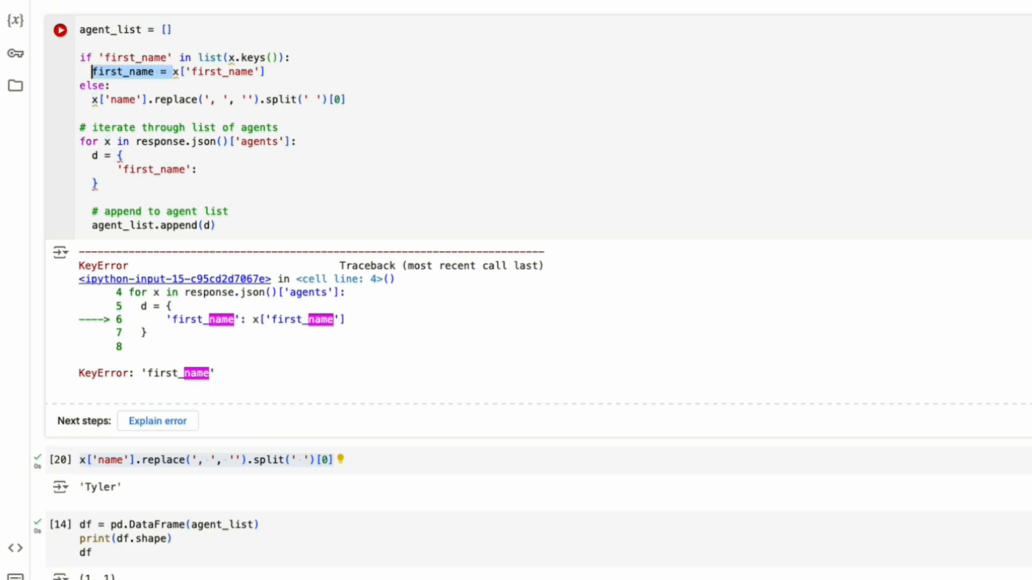
type("first_name =")
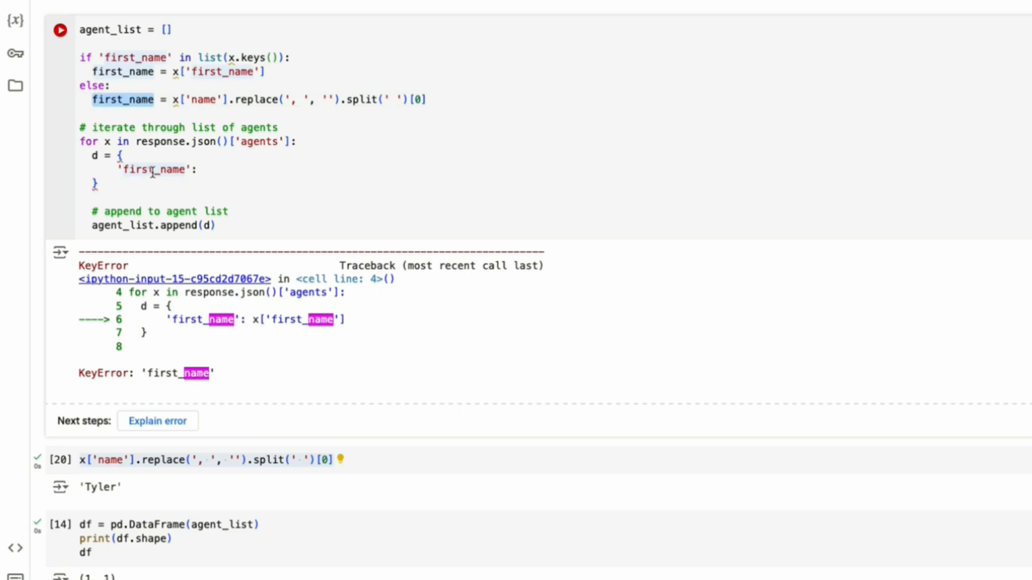
type("first_name")
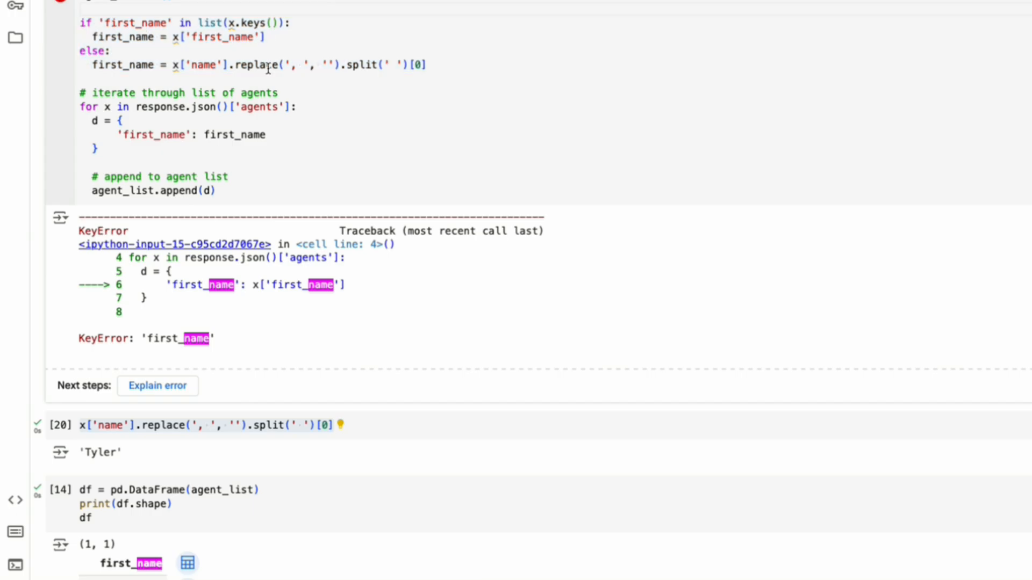
left_click_drag(79, 23, 426, 65)
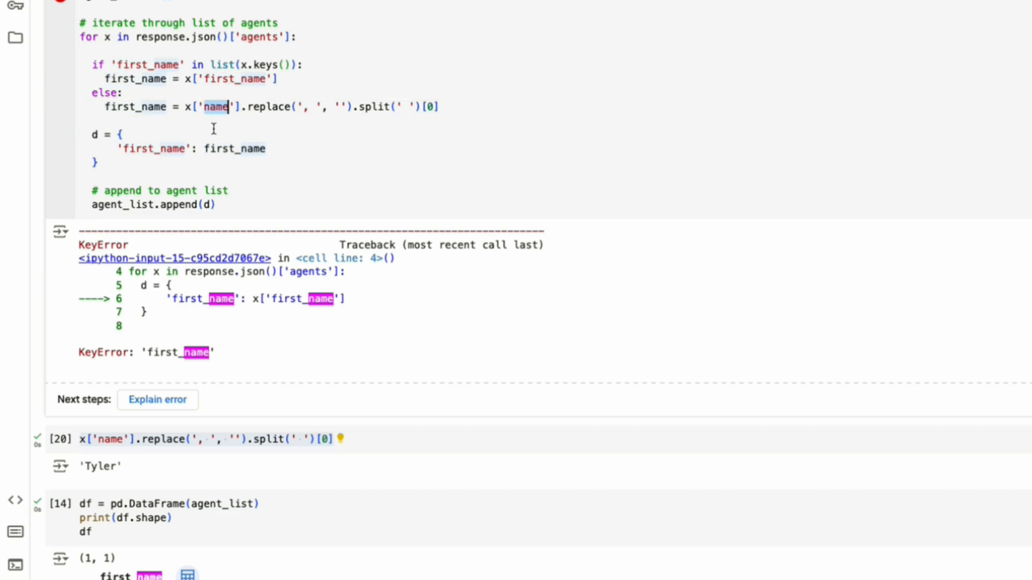
mouse_move(241, 113)
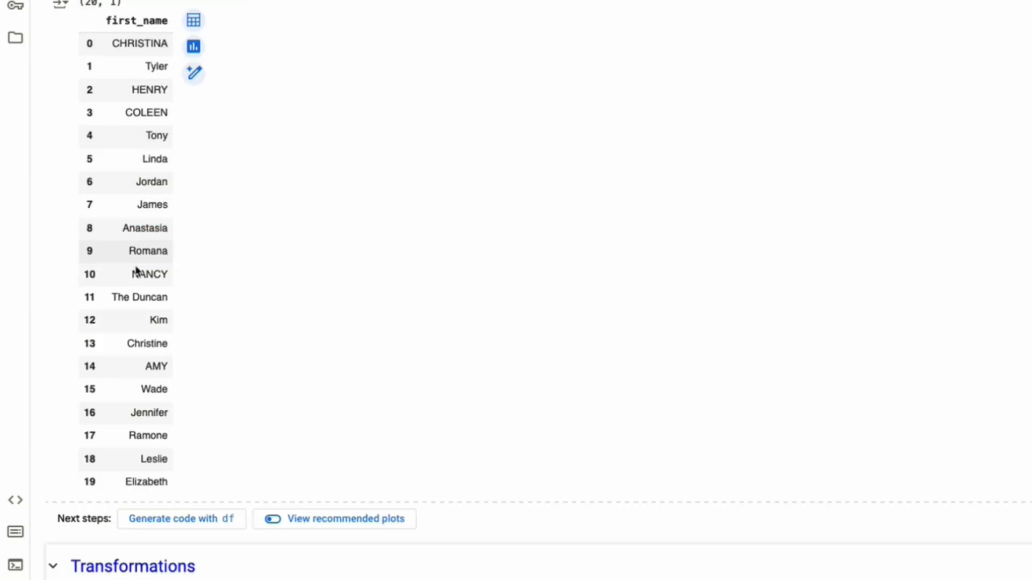
mouse_move(439, 199)
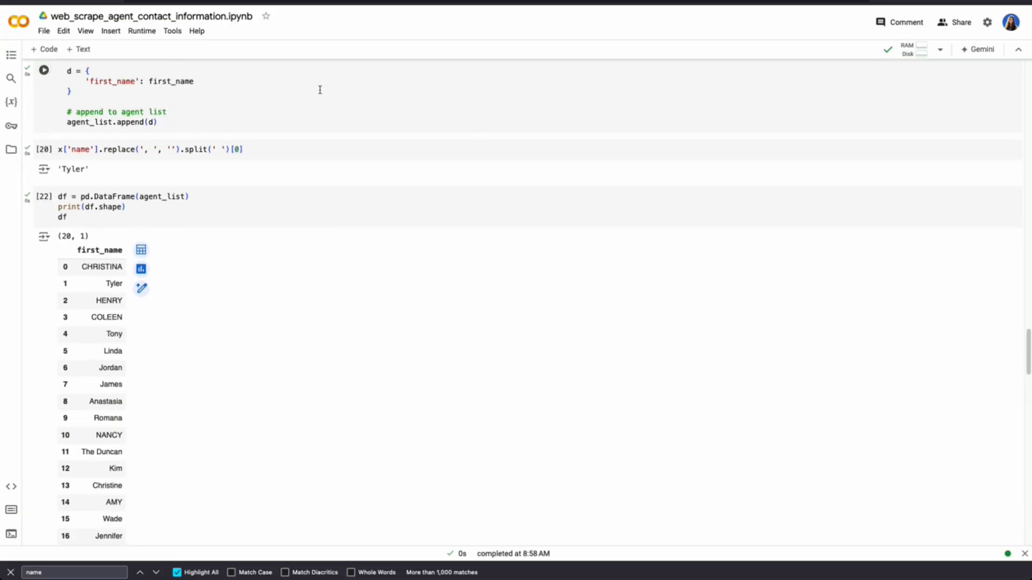
Append .capitalize() to first_name and rebuild the 20-row DataFrame of capitalized first names
type(".c")
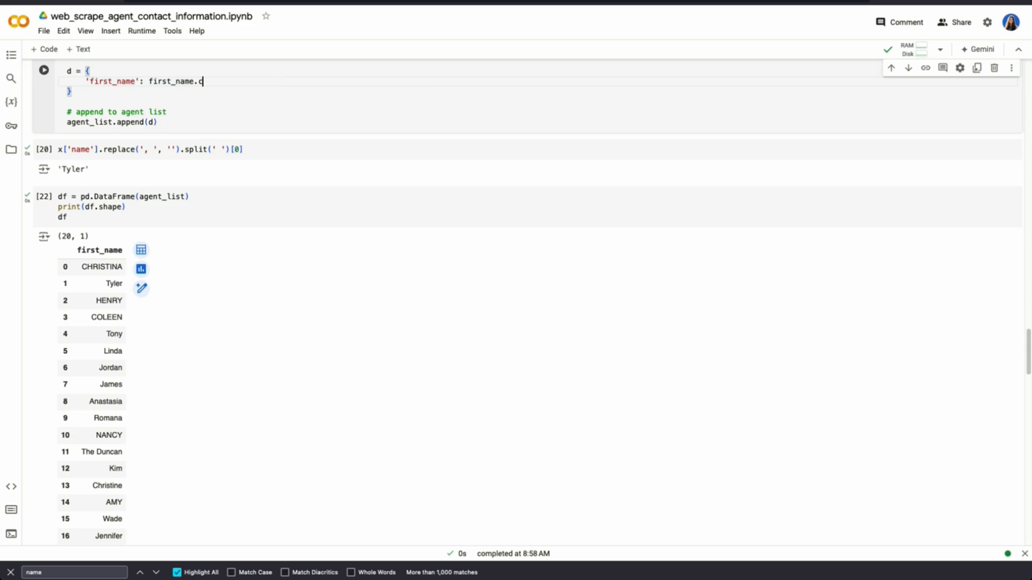
type("apitalize()")
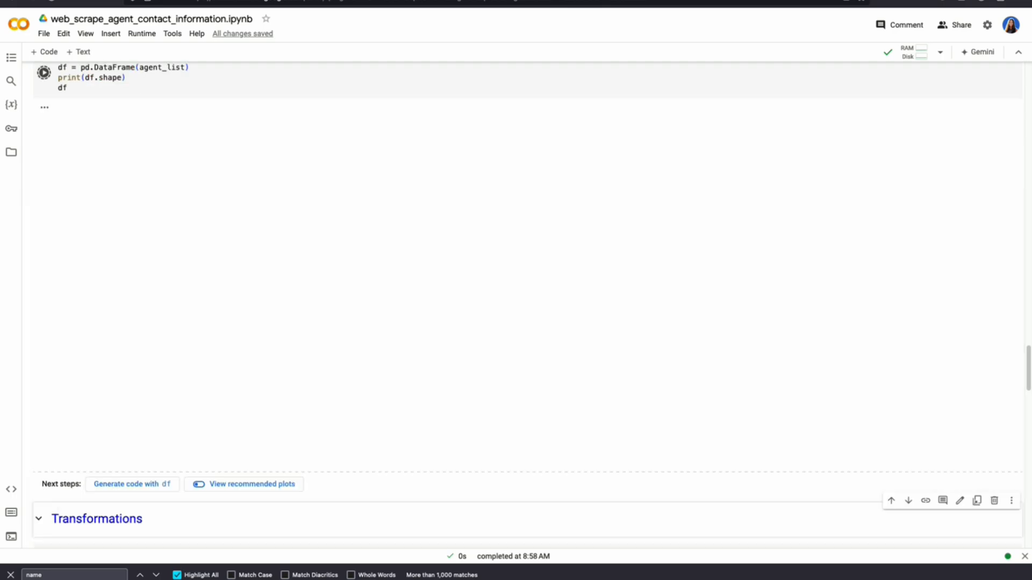
left_click(44, 73)
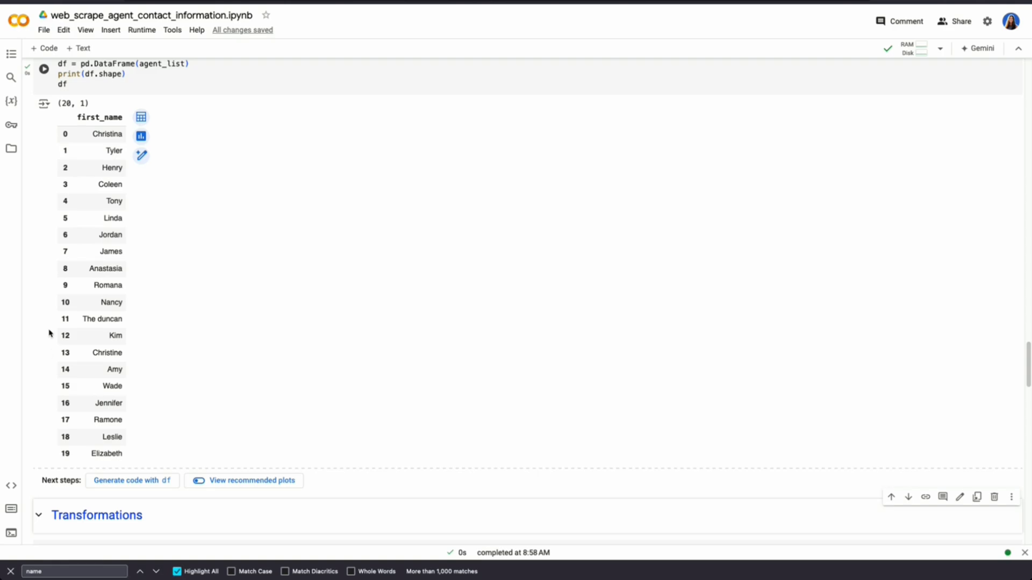
scroll("down", 3)
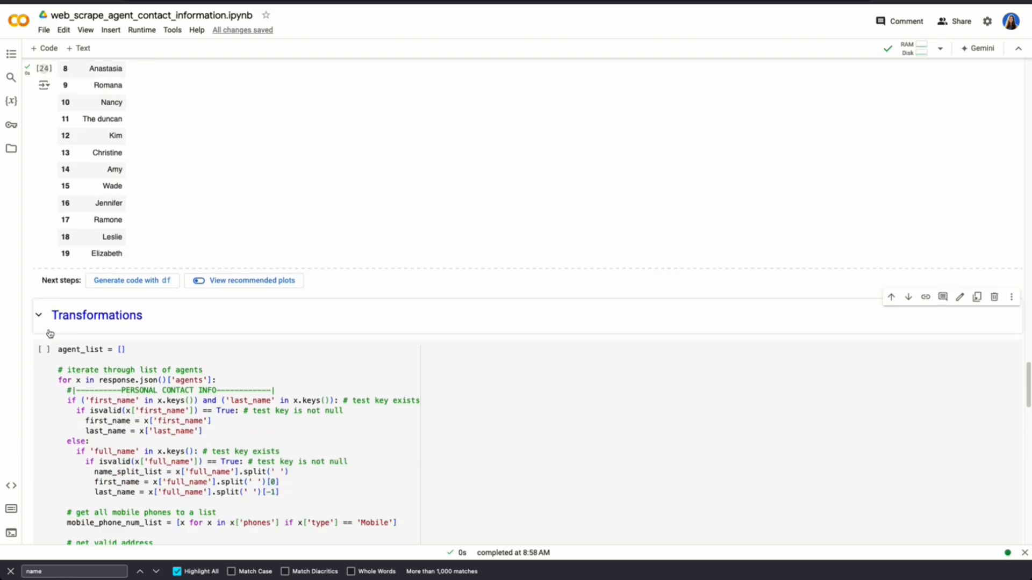
scroll("down", 3)
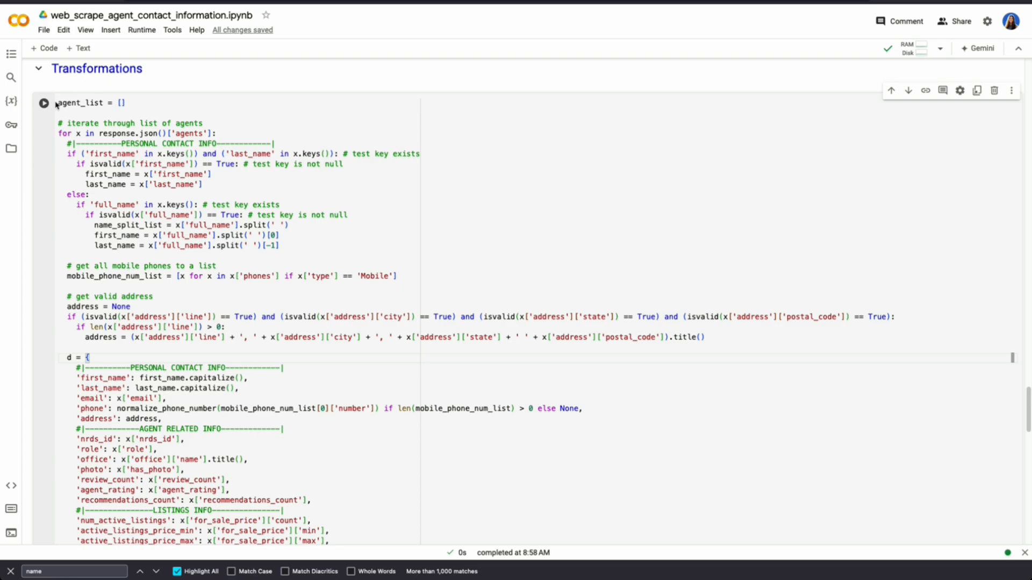
Scroll down to the full agent_list loop and its 20×18 DataFrame output
scroll("down", 3)
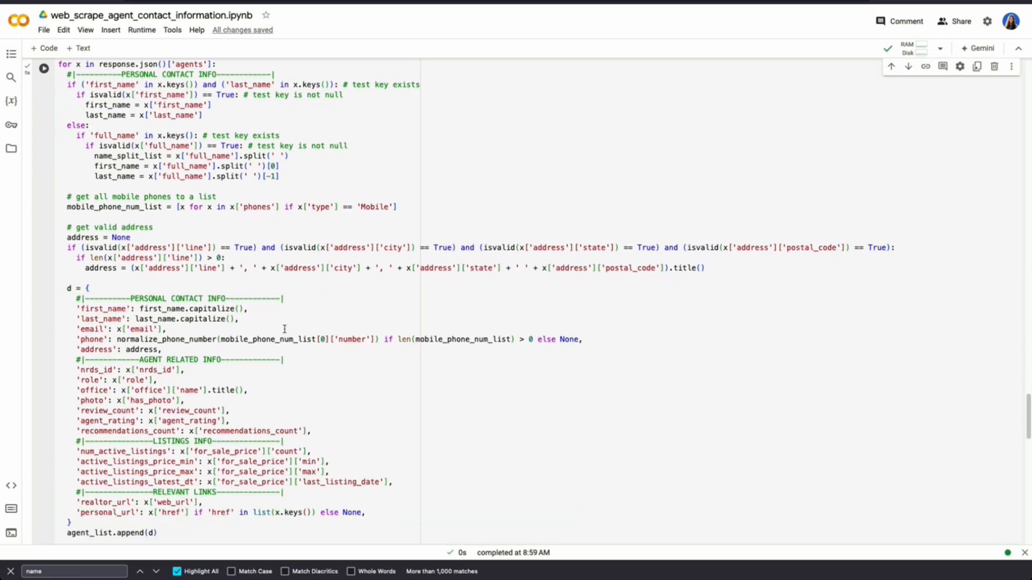
scroll("down", 3)
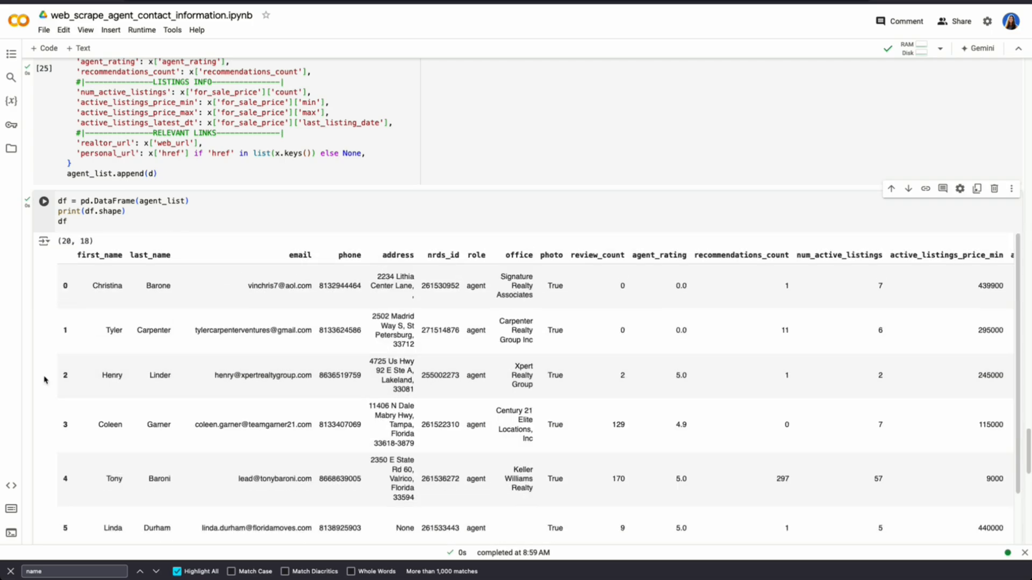
Scroll the DataFrame right to show listing dates, realtor_url and personal_url columns
scroll("down", 3)
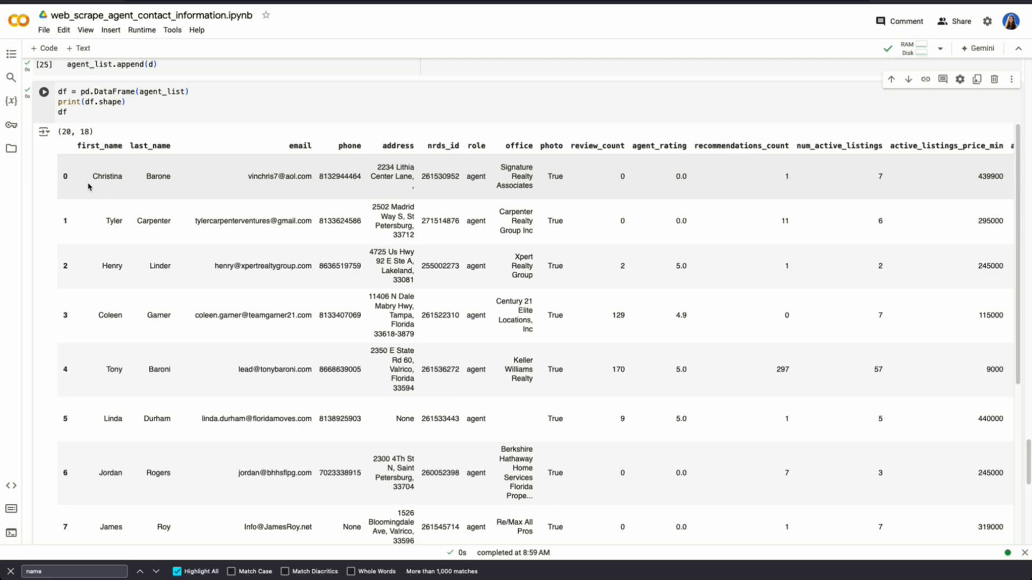
mouse_move(283, 194)
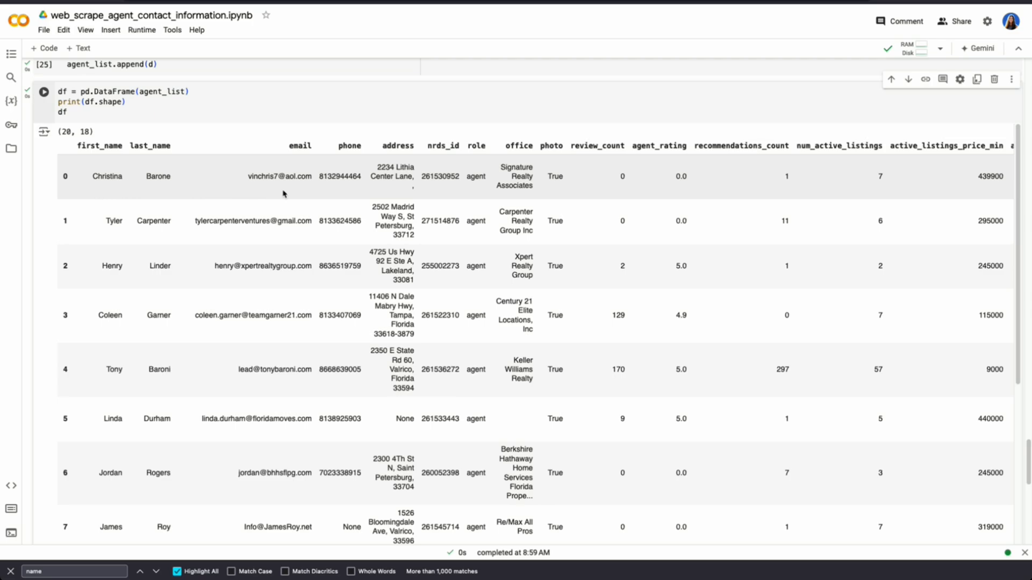
mouse_move(414, 194)
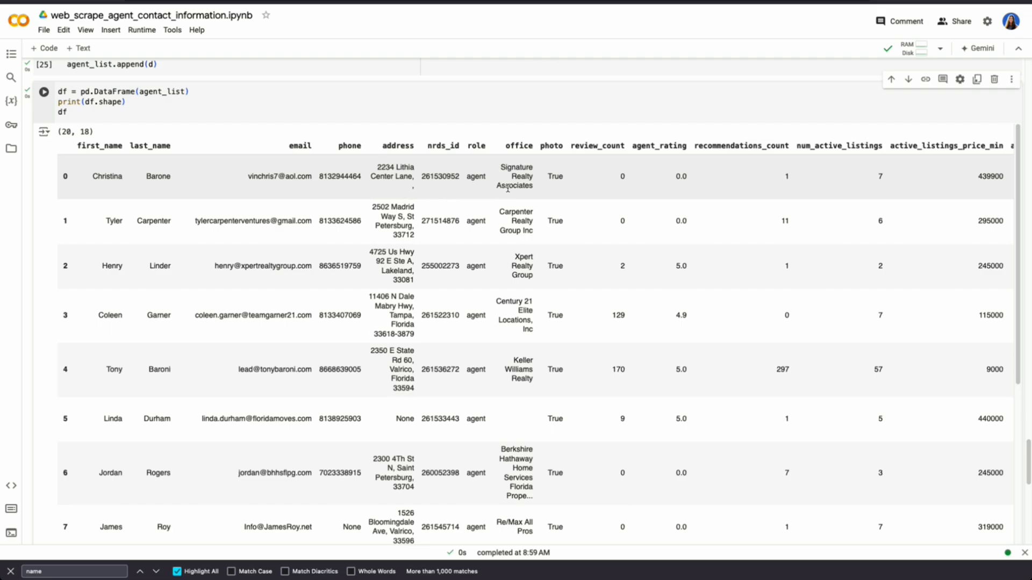
mouse_move(572, 188)
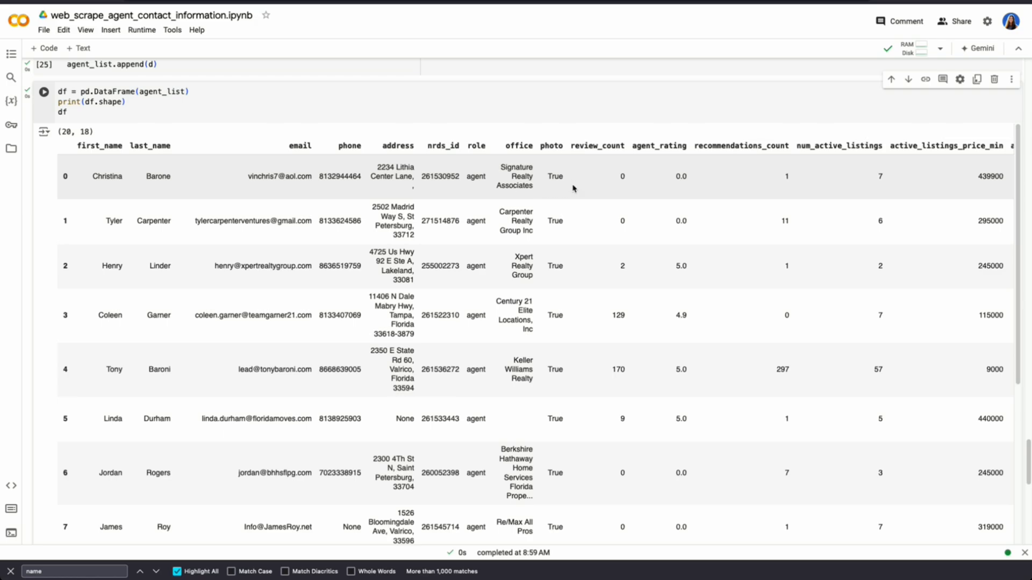
mouse_move(768, 191)
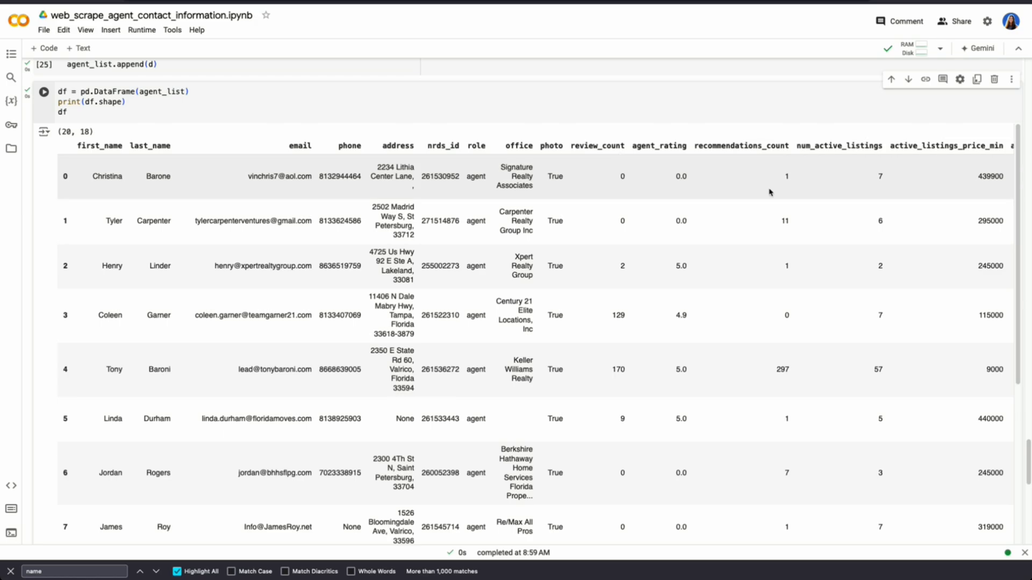
scroll("right", 3)
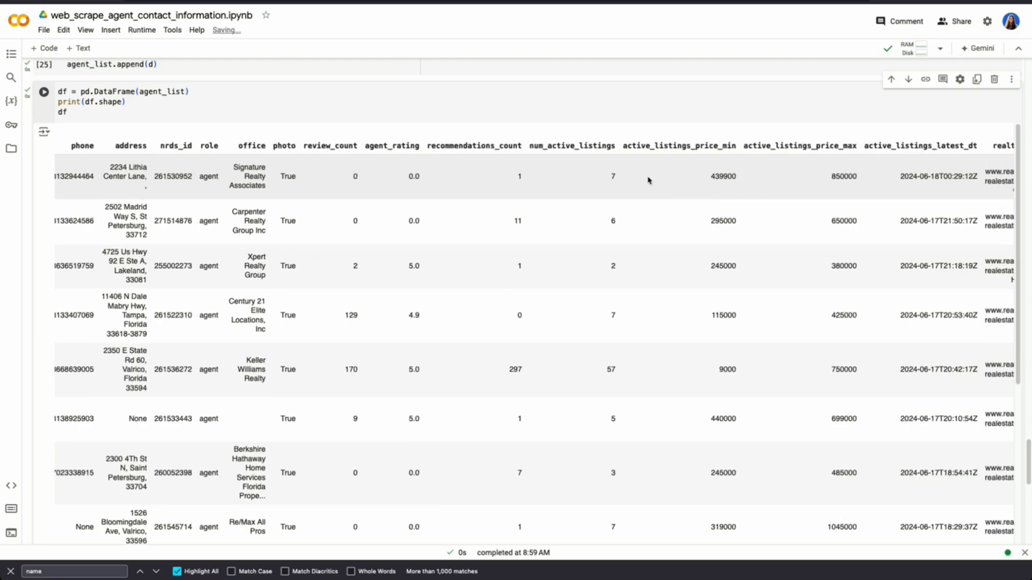
scroll("right", 3)
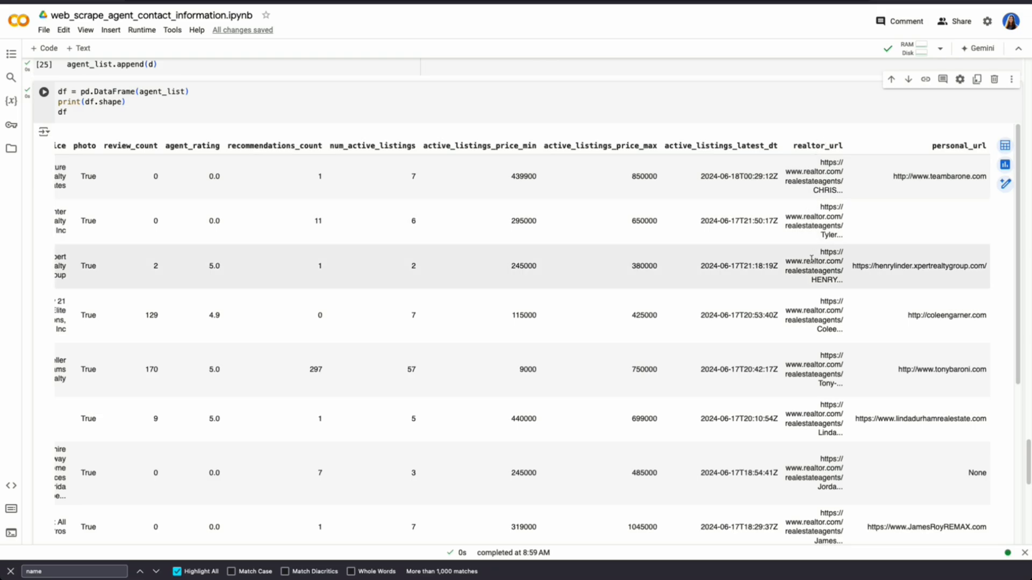
mouse_move(926, 311)
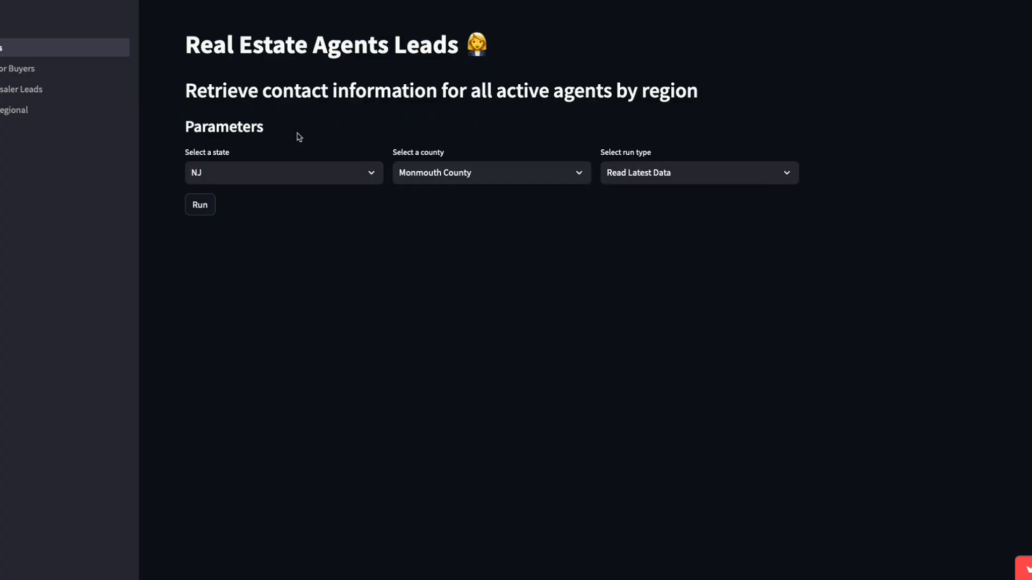
mouse_move(460, 301)
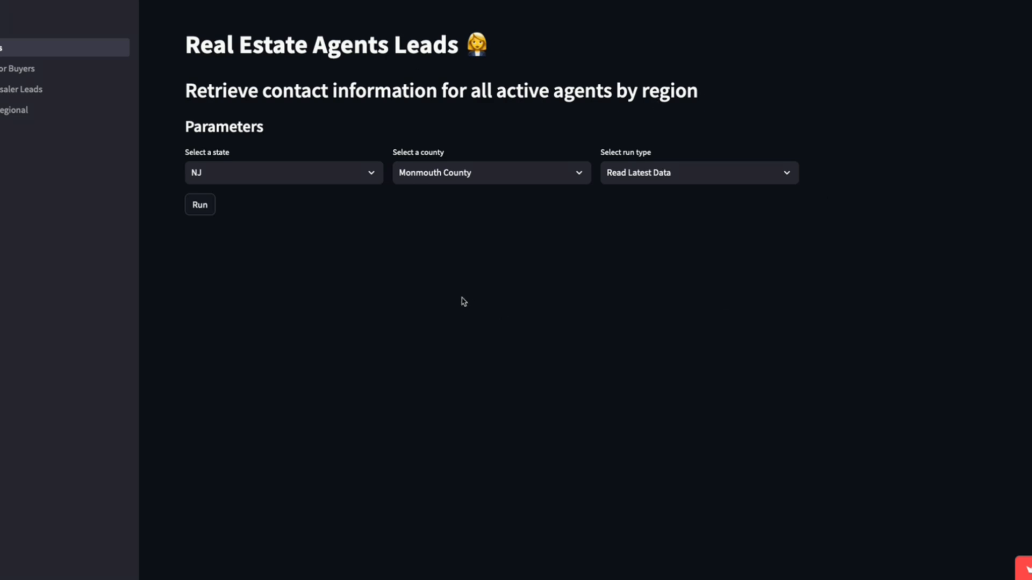
mouse_move(662, 176)
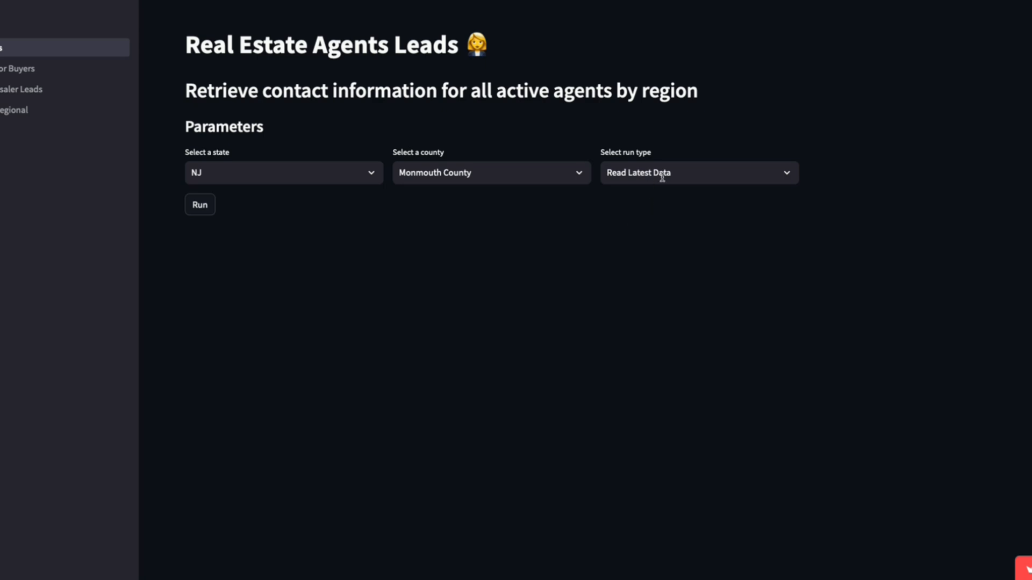
Run the Monmouth County, NJ estimate, then run Read Latest Data to show 124 agents
left_click(698, 173)
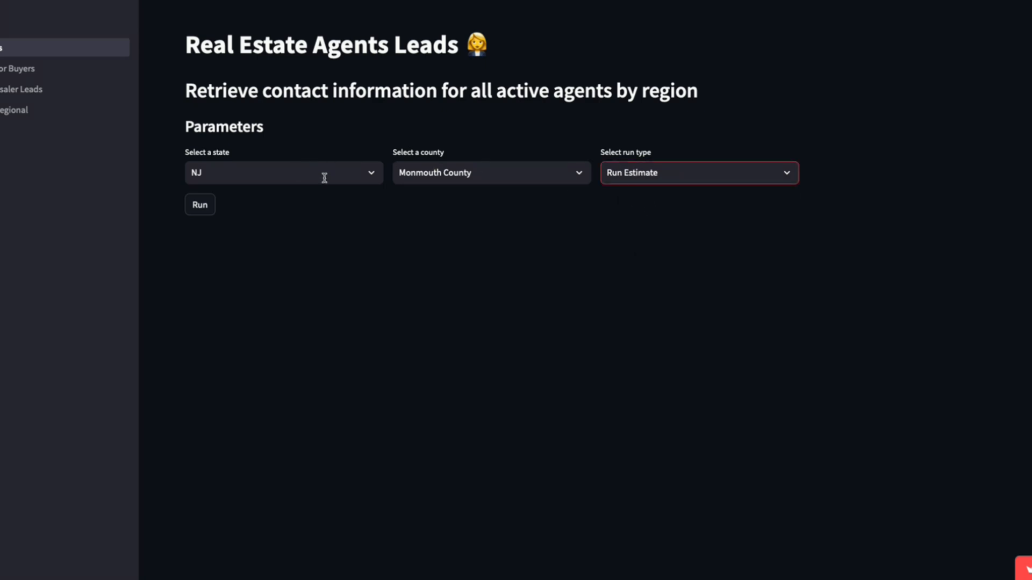
left_click(199, 204)
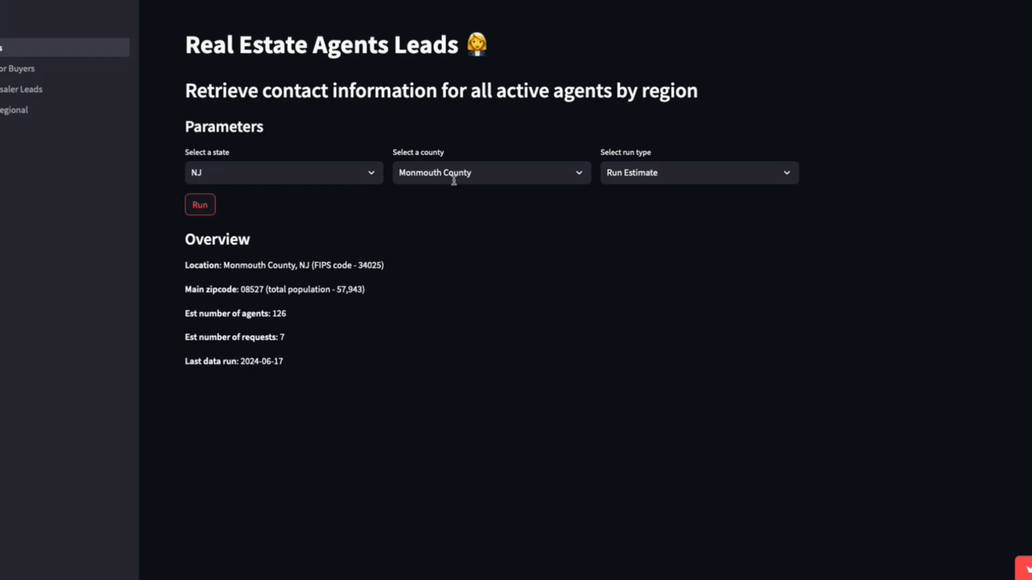
mouse_move(345, 310)
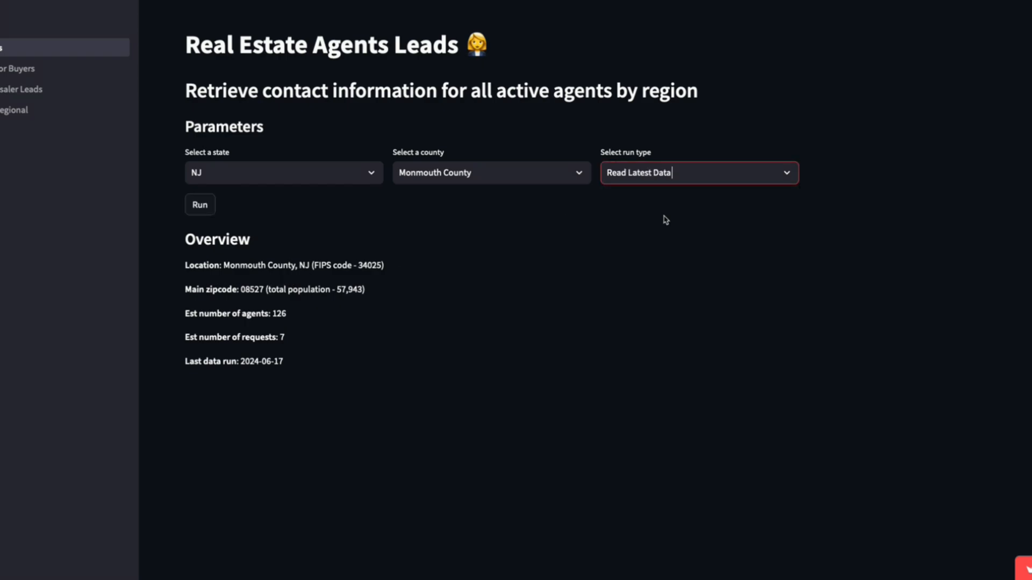
left_click(200, 204)
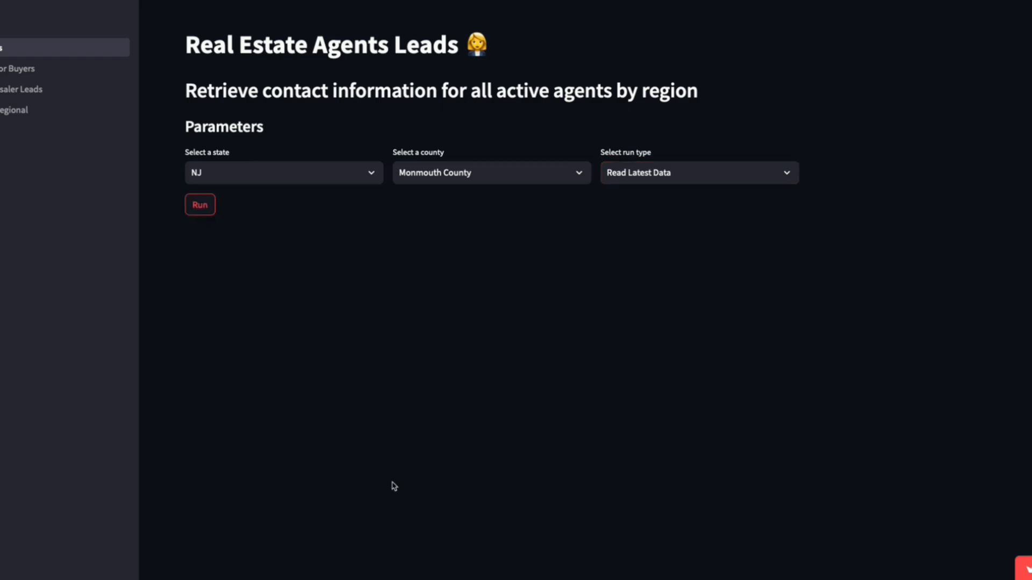
left_click(200, 204)
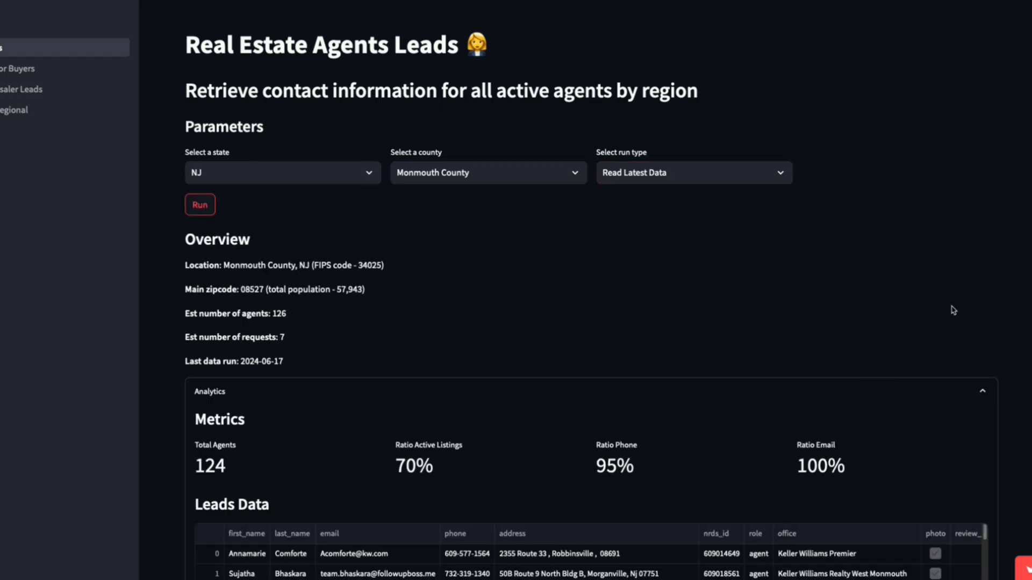
Scroll to the Leads Data table's links, zipcode, county and last_updated columns
scroll("down", 3)
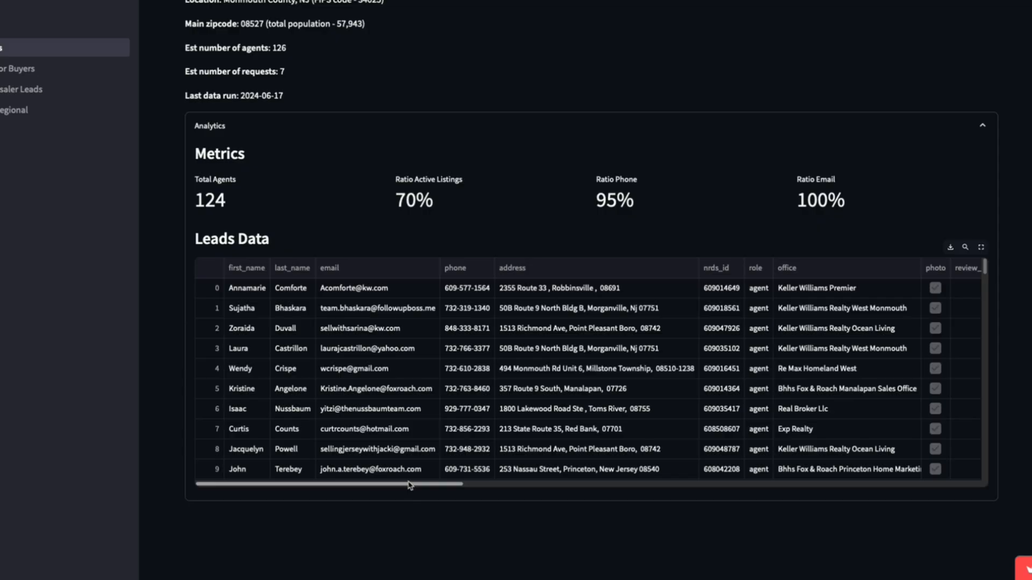
scroll("right", 3)
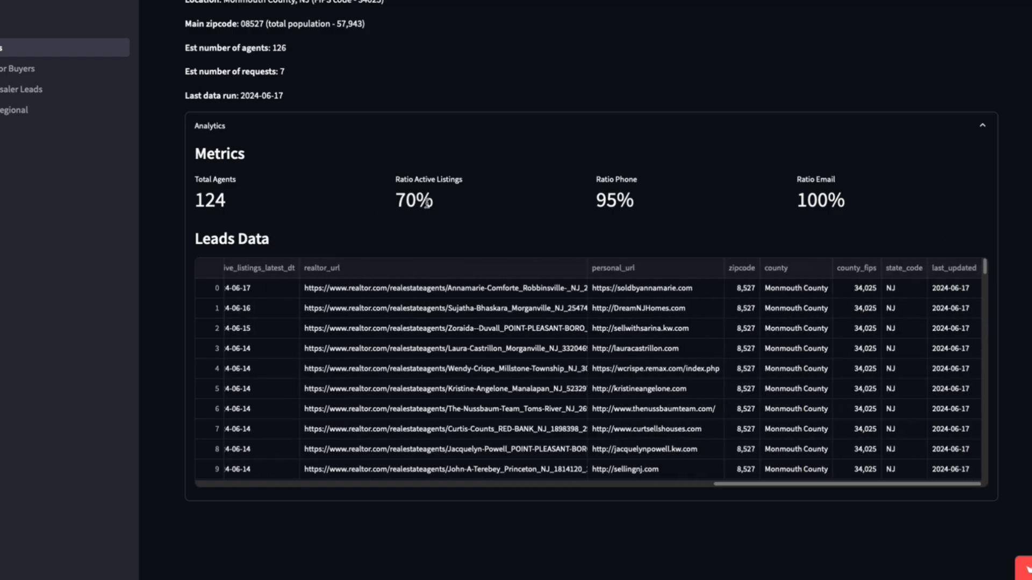
mouse_move(389, 184)
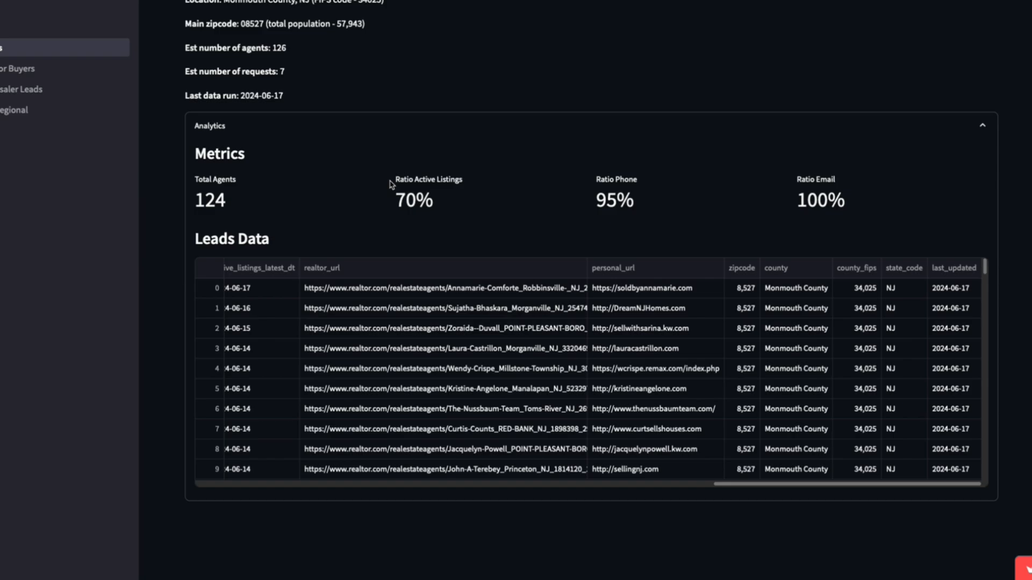
mouse_move(431, 188)
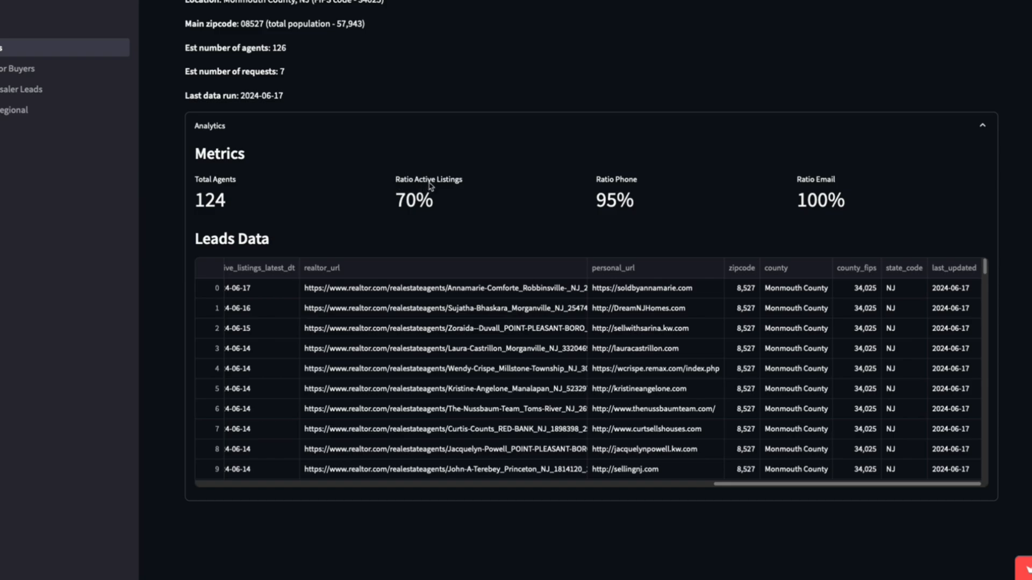
mouse_move(496, 218)
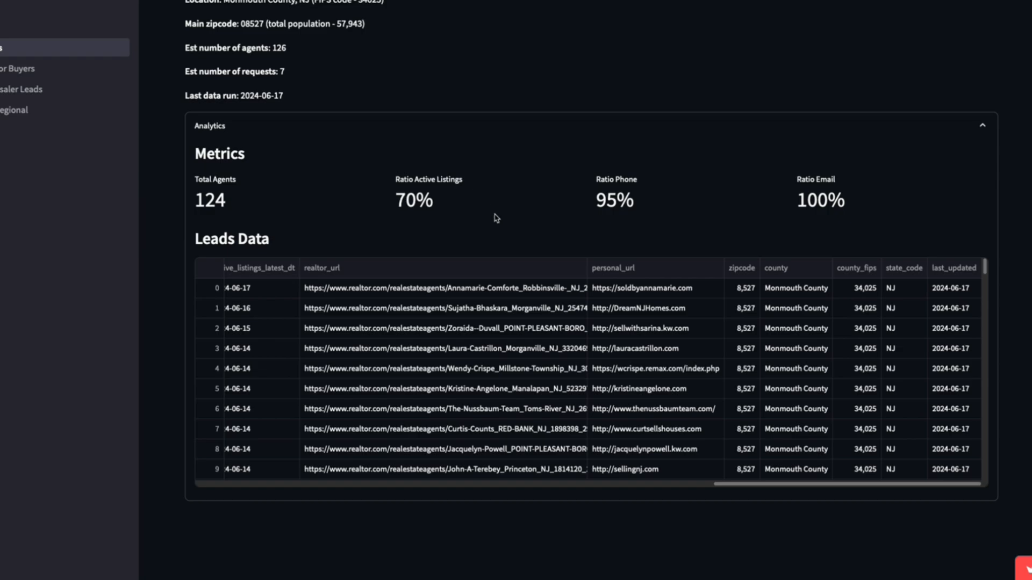
mouse_move(592, 206)
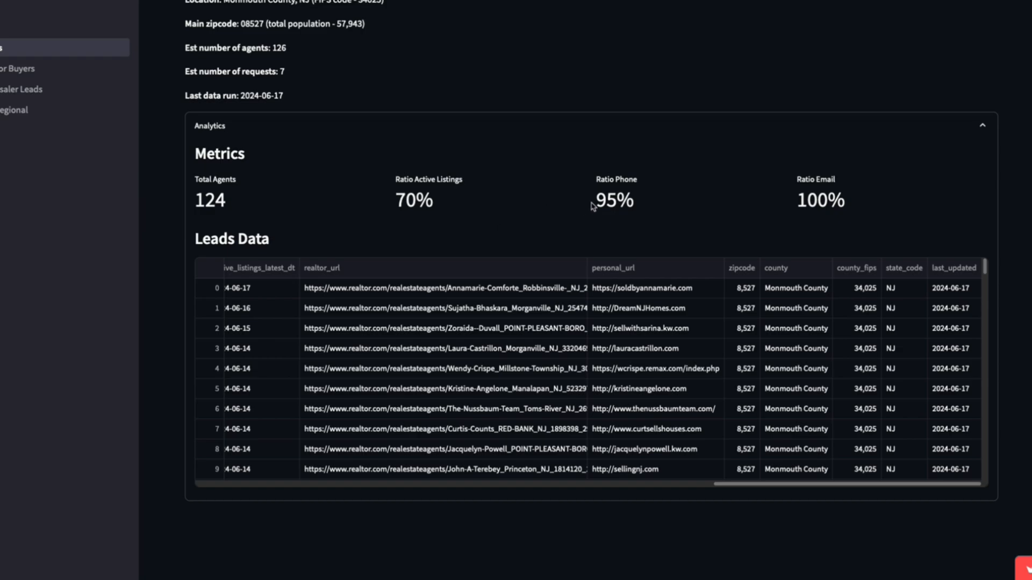
mouse_move(593, 189)
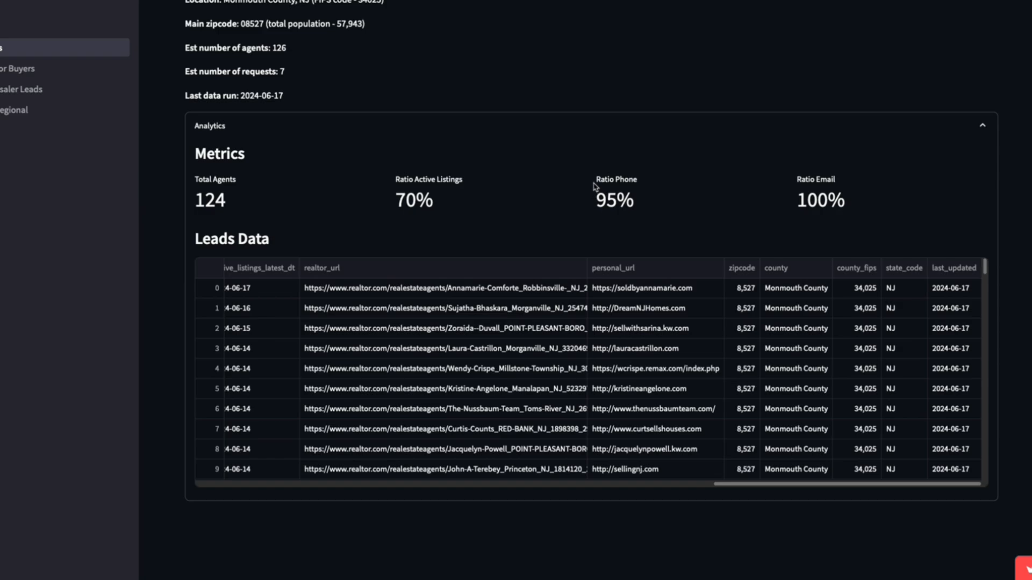
mouse_move(563, 183)
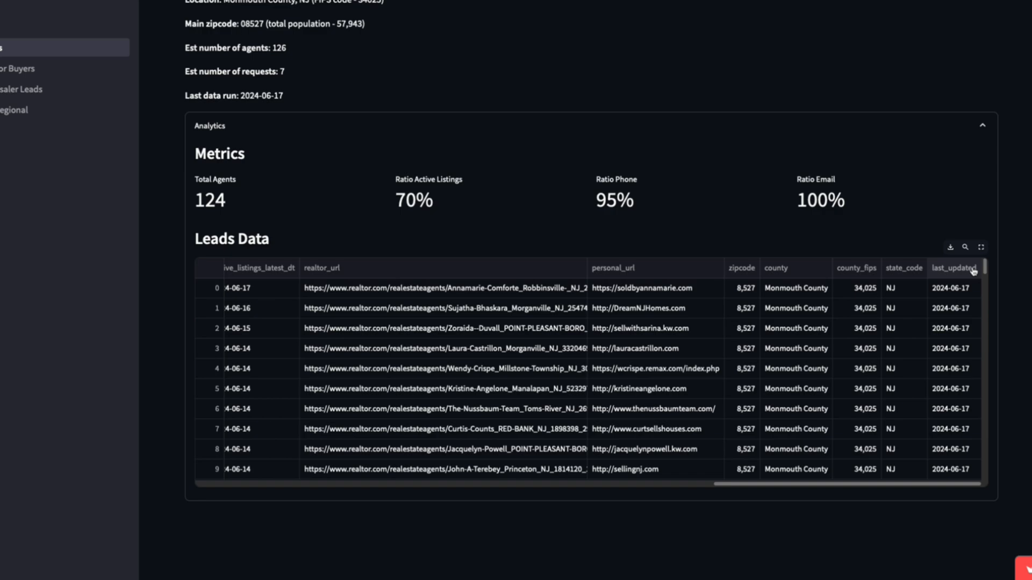
mouse_move(951, 247)
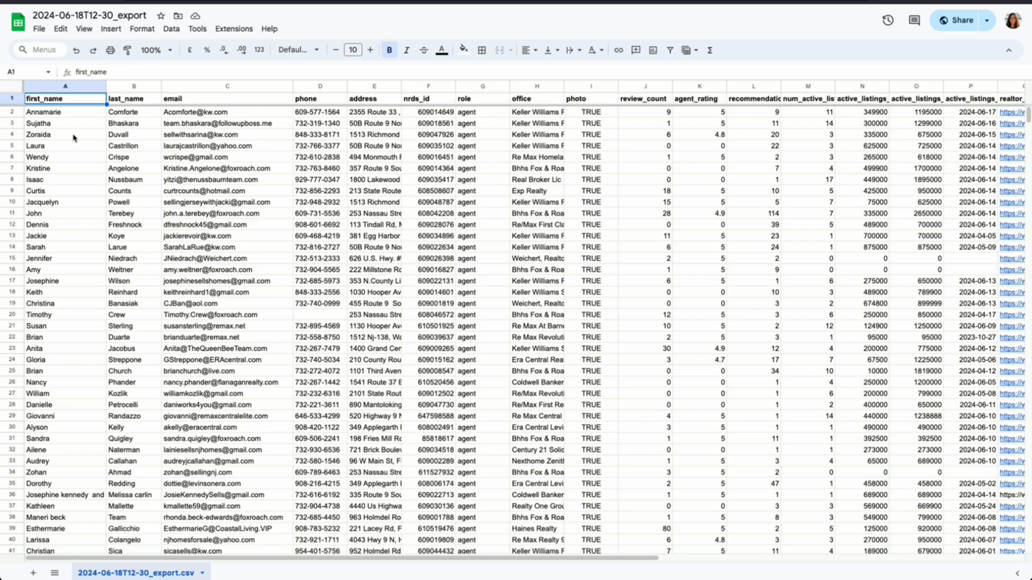
mouse_move(170, 167)
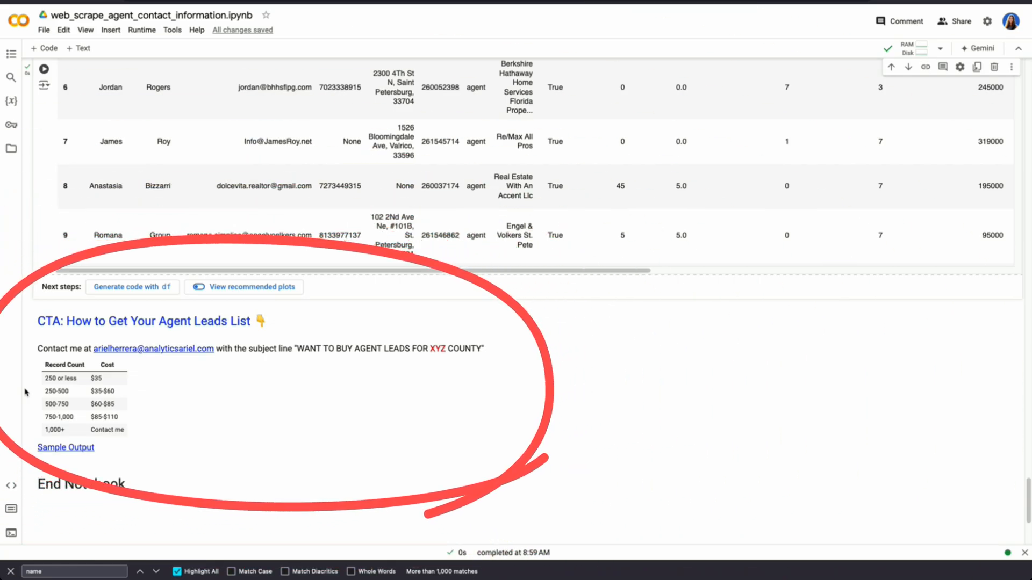
mouse_move(304, 360)
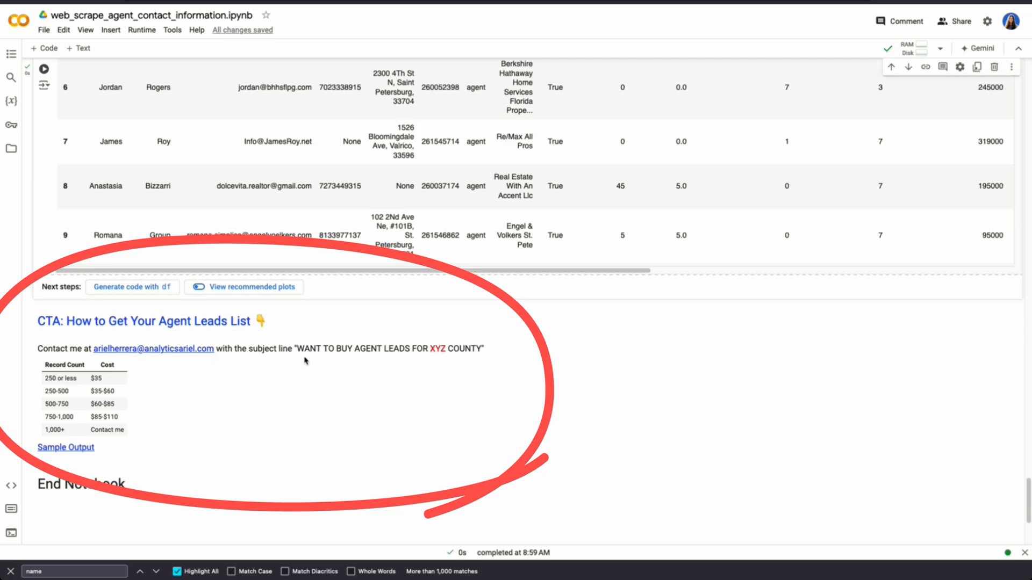
mouse_move(451, 367)
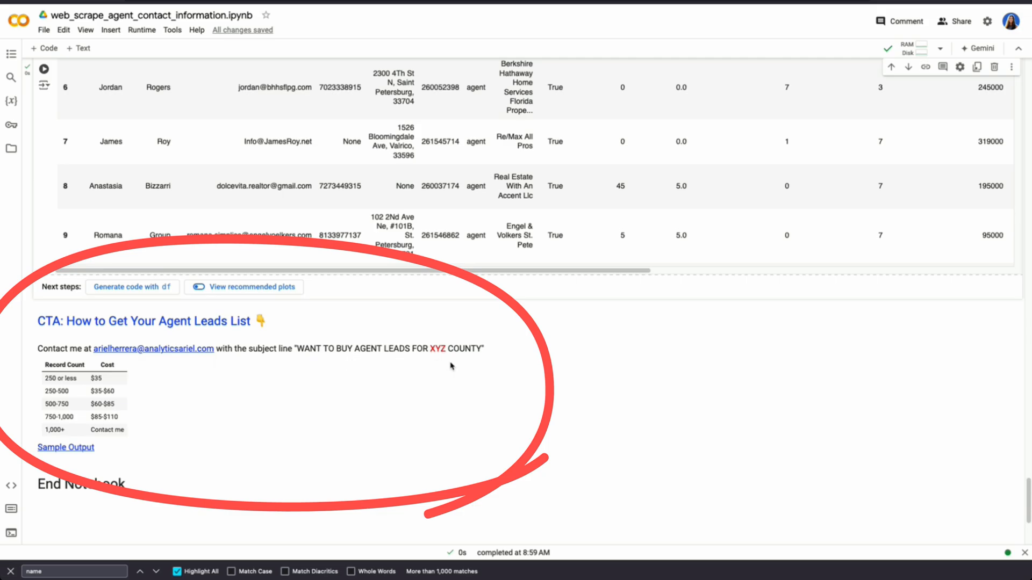
mouse_move(169, 451)
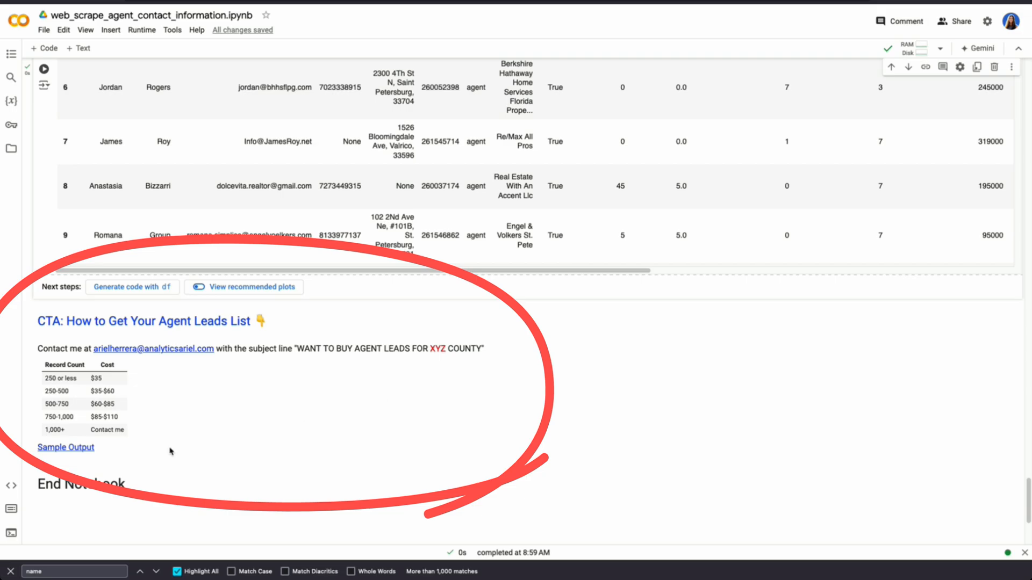
mouse_move(149, 434)
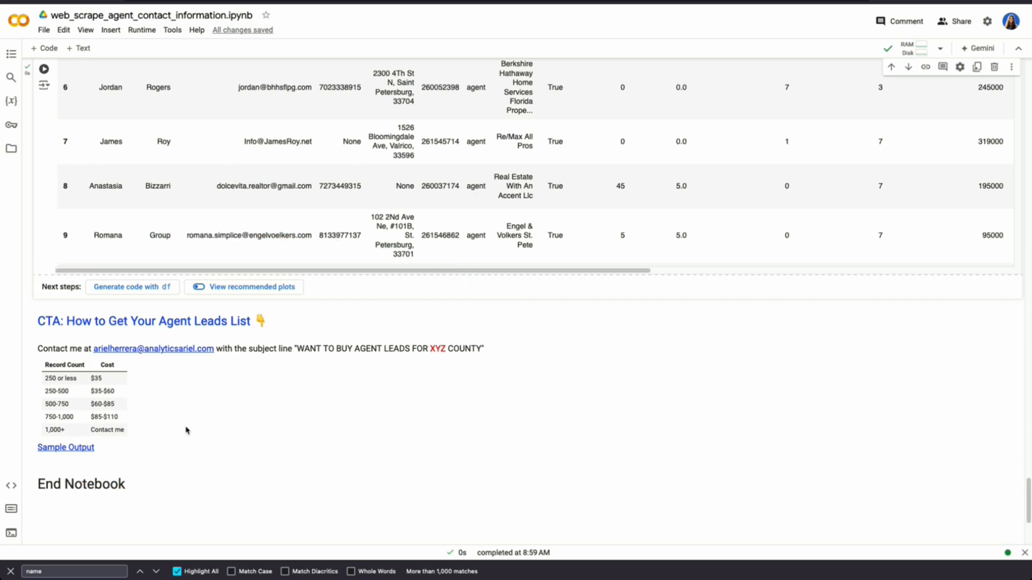
mouse_move(260, 459)
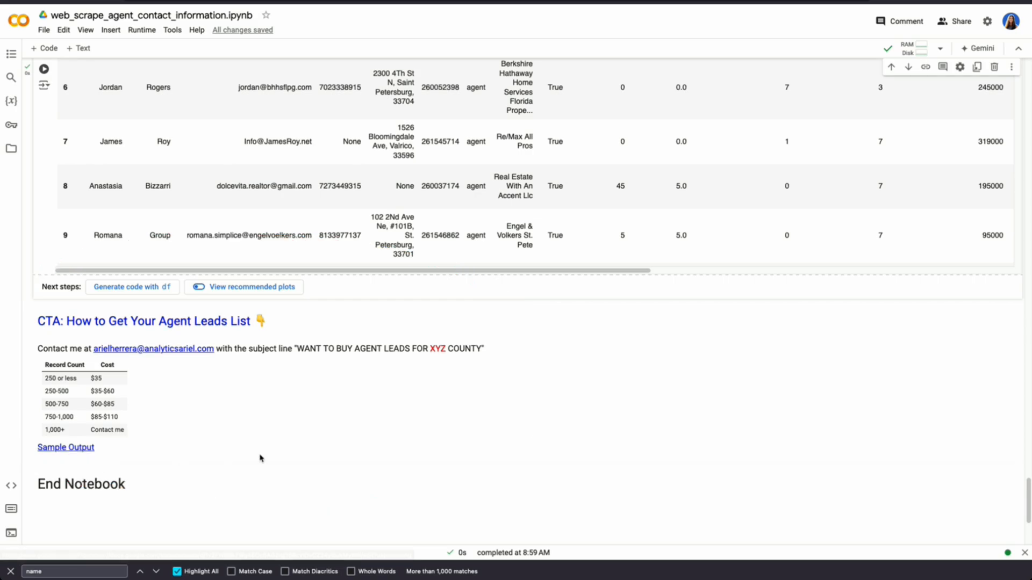